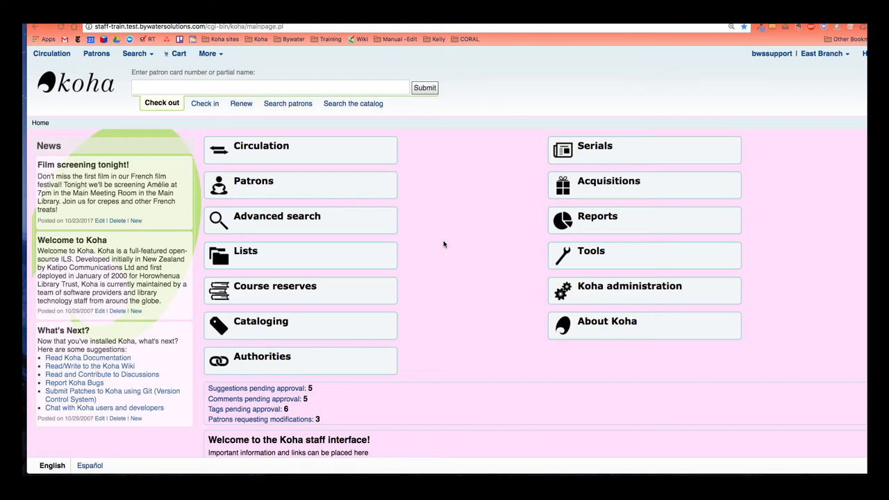
mouse_move(453, 241)
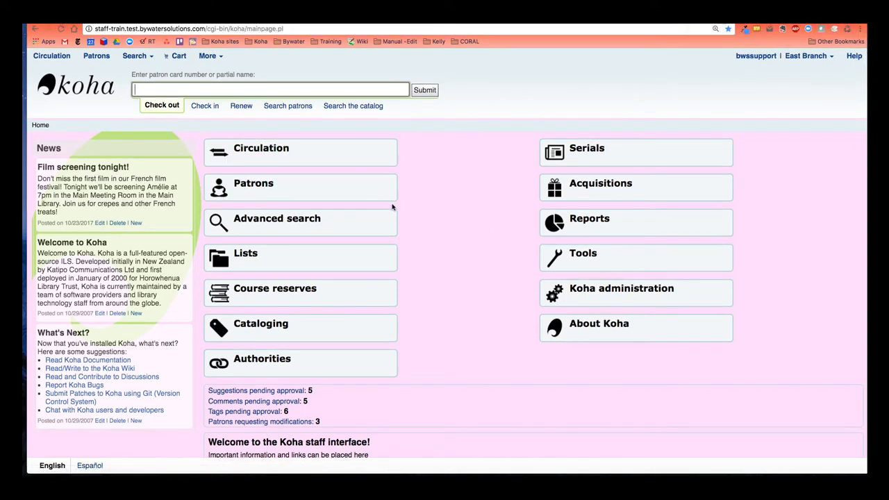
mouse_move(237, 345)
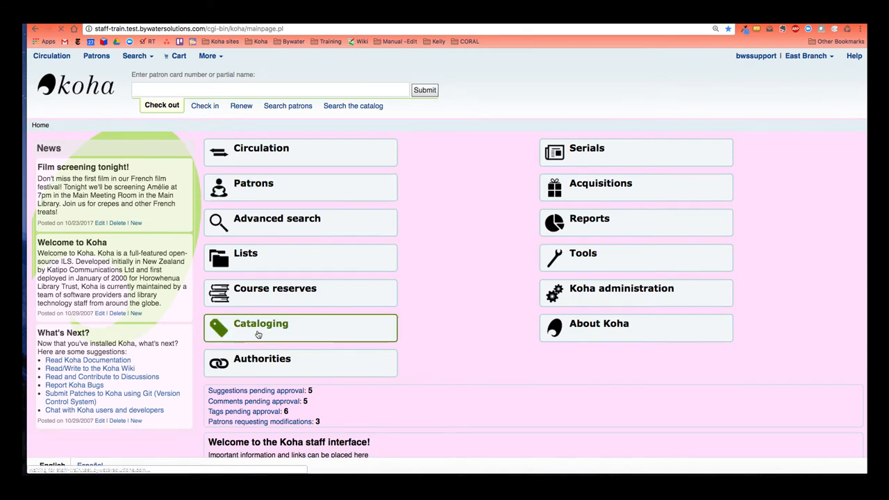
Go to Cataloging and list the frameworks available for a new record.
left_click(261, 323)
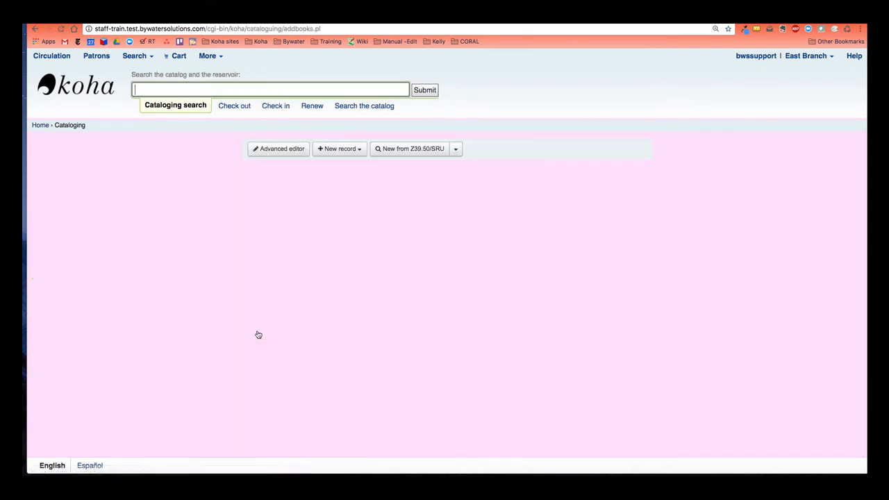
left_click(340, 149)
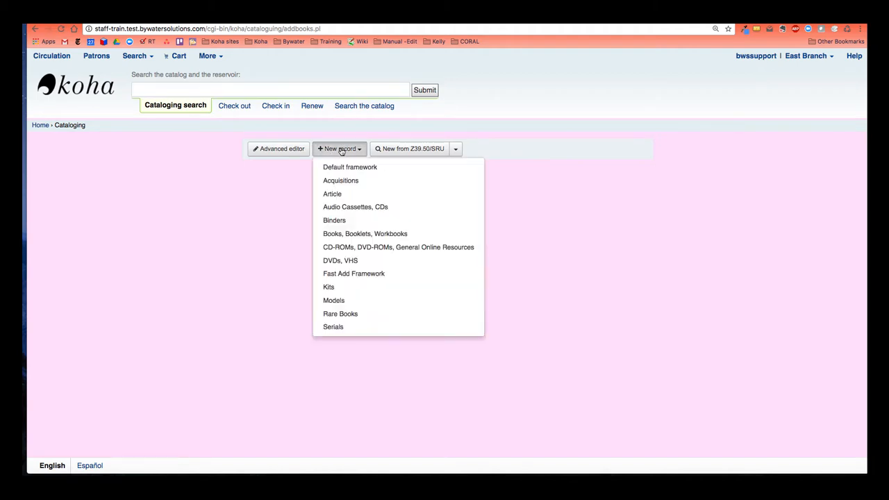
mouse_move(329, 287)
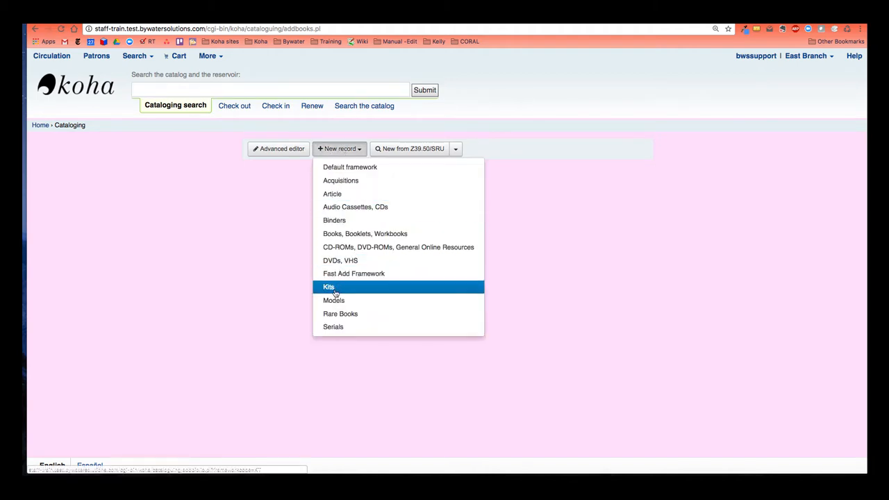
mouse_move(350, 167)
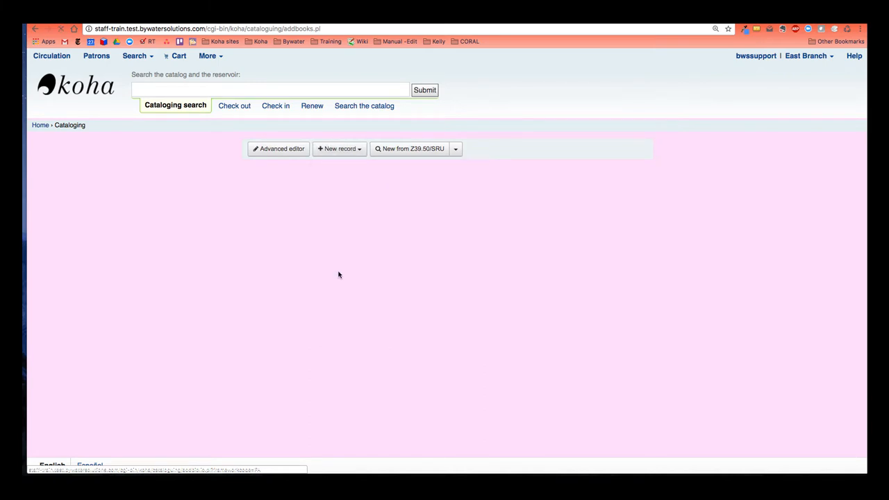
mouse_move(129, 246)
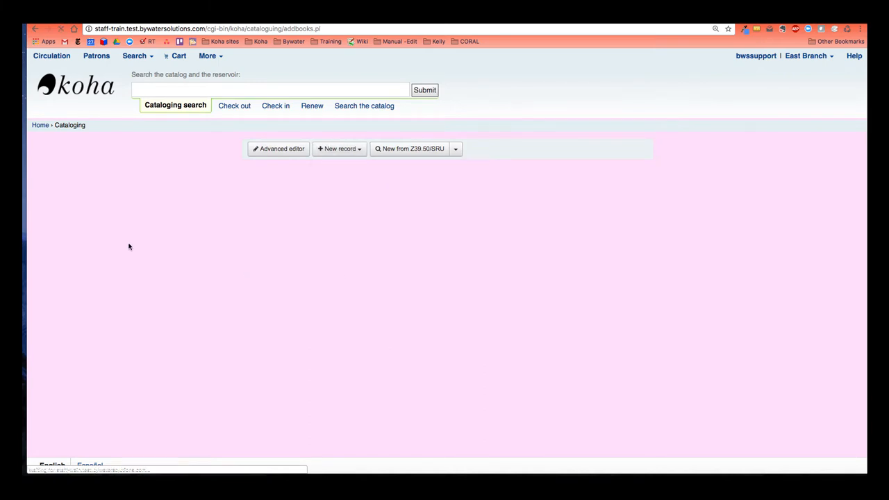
Start a blank Add MARC record using the Fast Add Framework.
left_click(338, 148)
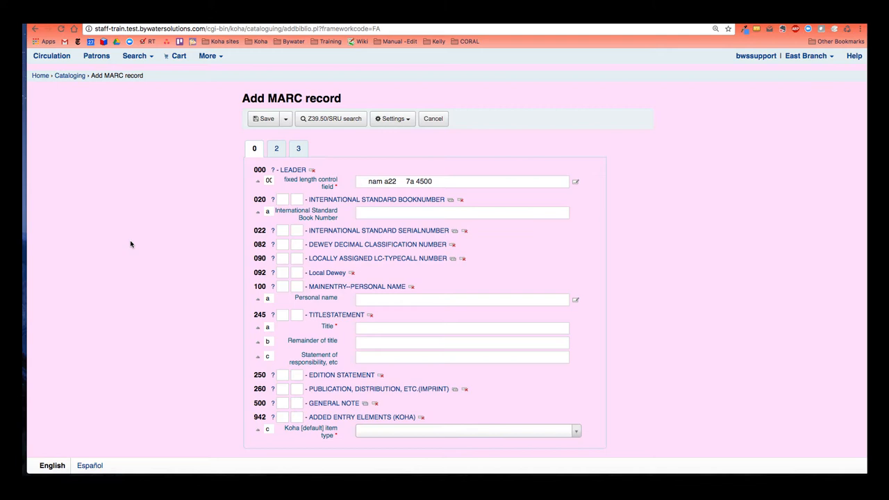
mouse_move(516, 314)
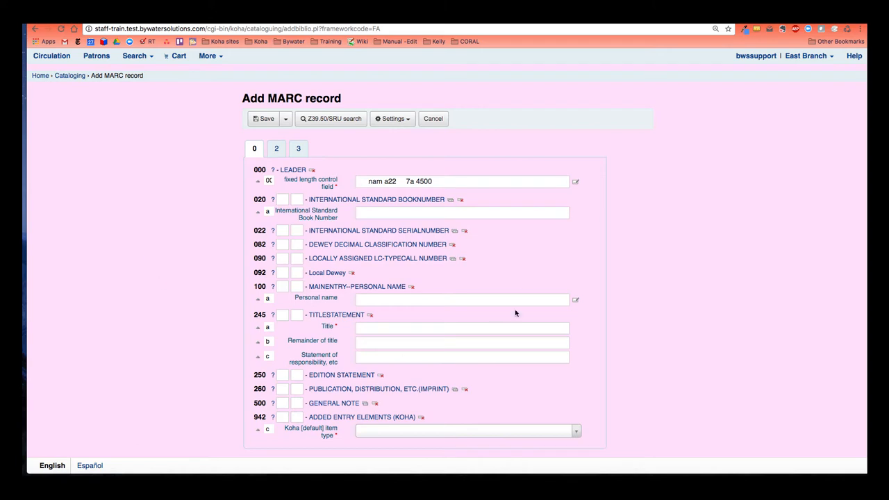
mouse_move(219, 204)
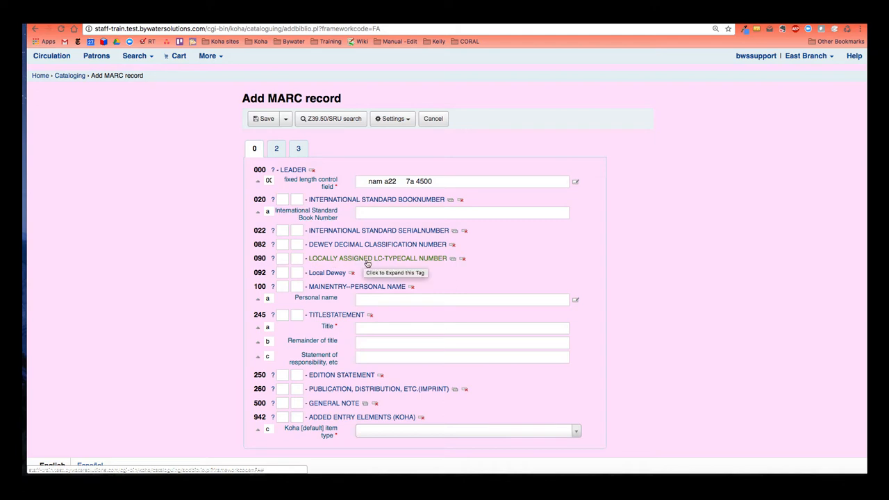
mouse_move(398, 262)
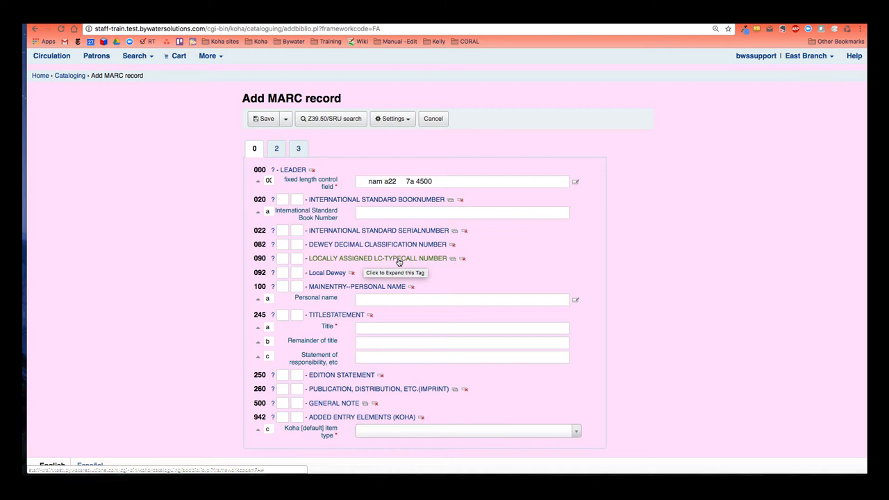
mouse_move(445, 264)
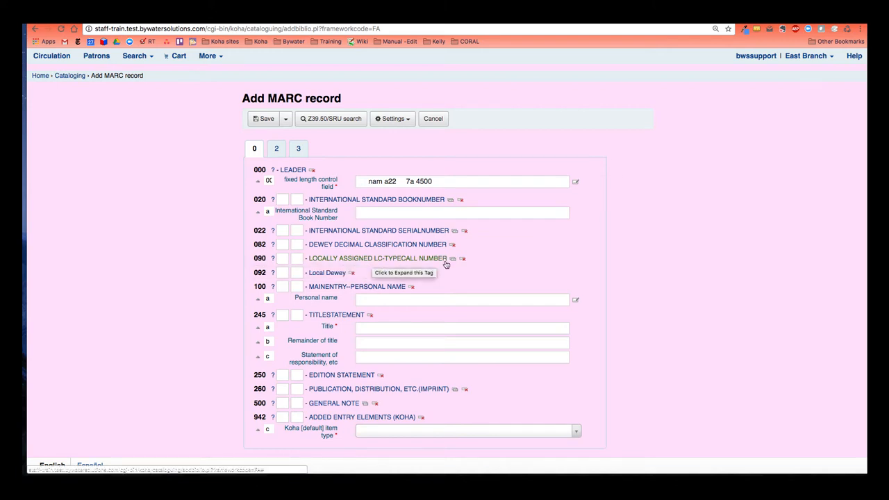
mouse_move(450, 276)
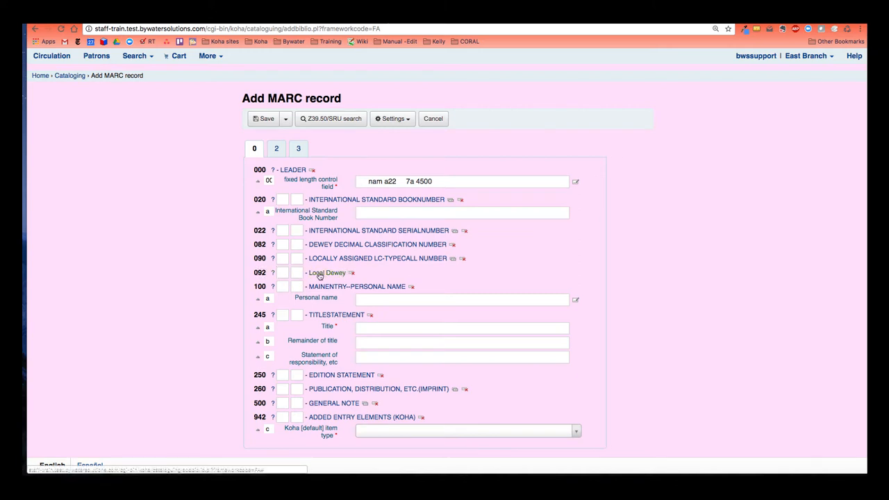
mouse_move(326, 273)
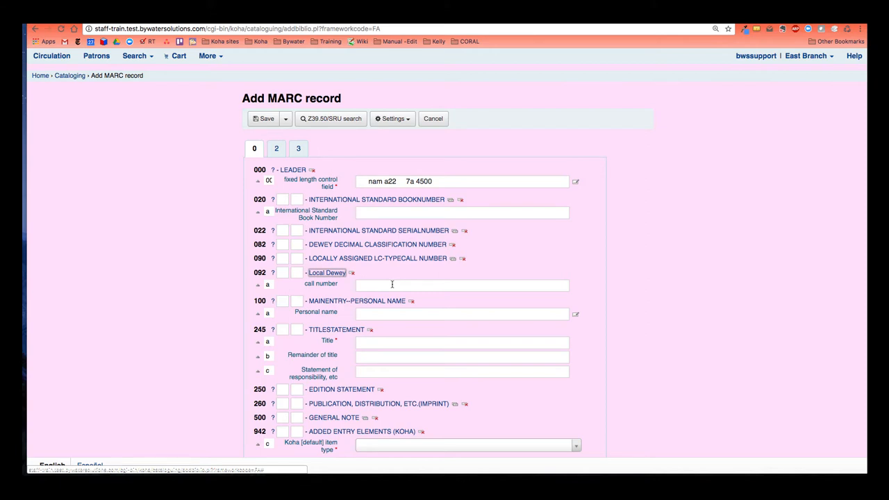
mouse_move(389, 257)
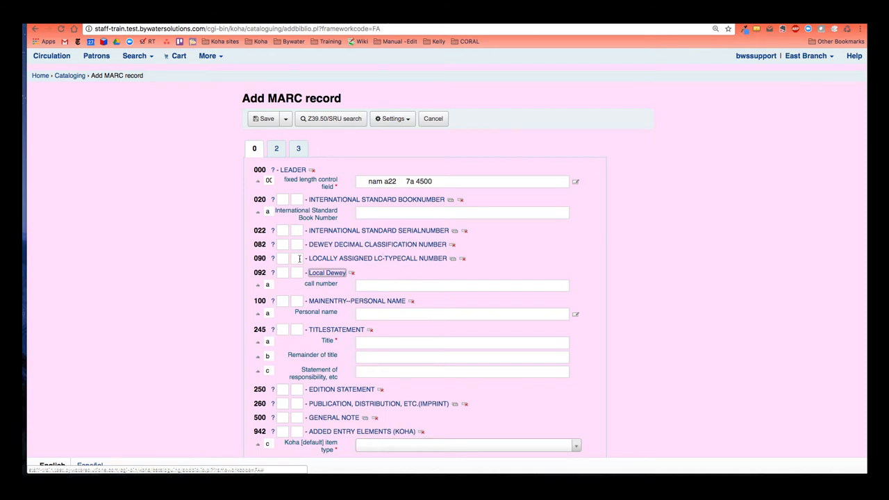
mouse_move(432, 262)
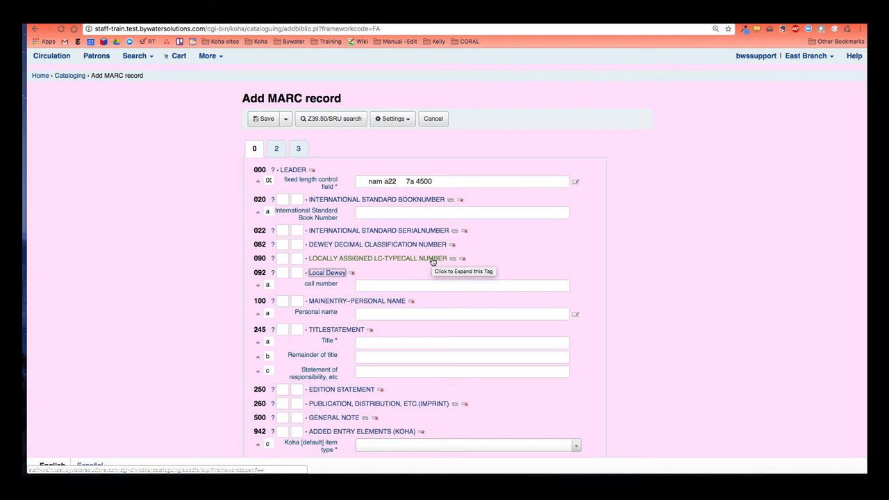
mouse_move(265, 280)
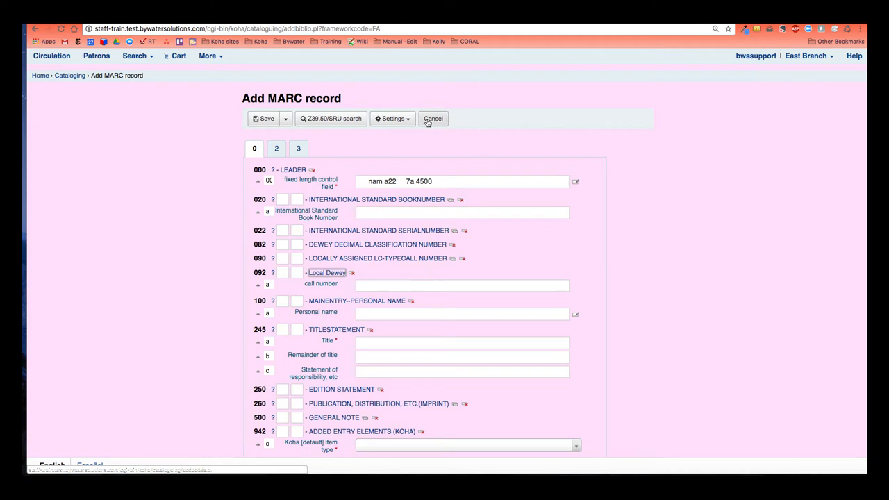
Cancel the unsaved record and reach MARC bibliographic framework via More > Administration.
left_click(433, 118)
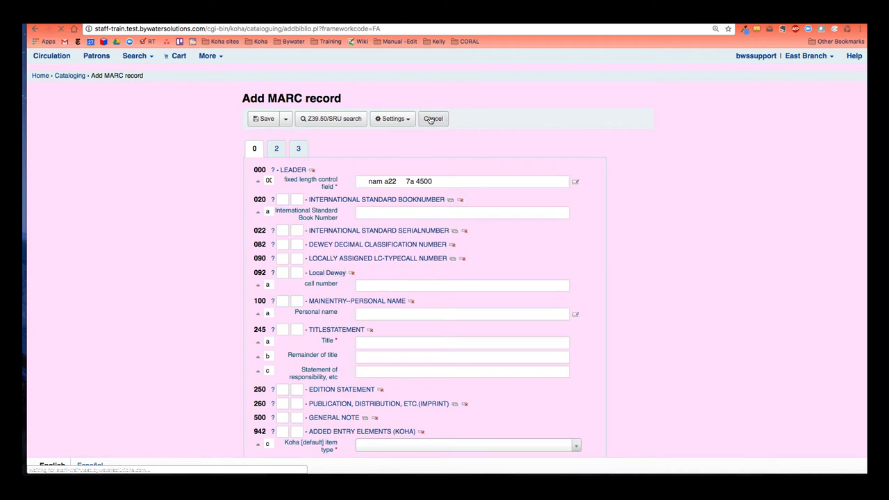
left_click(433, 118)
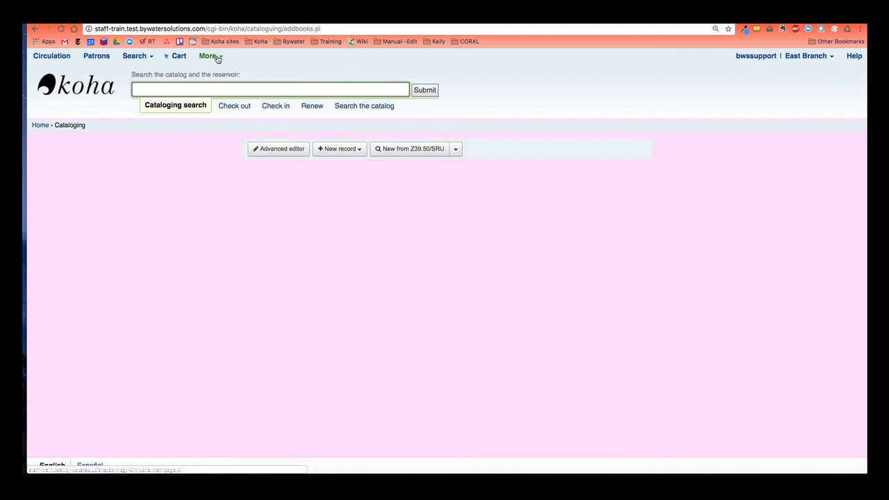
left_click(209, 56)
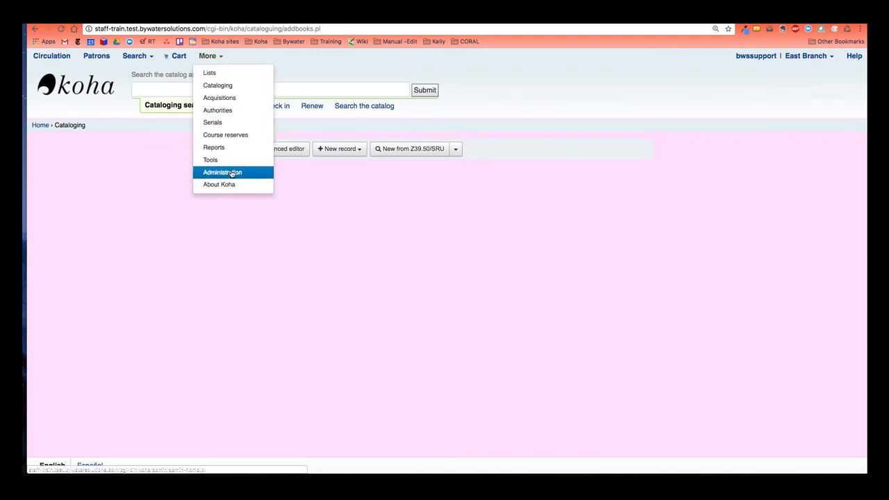
left_click(222, 172)
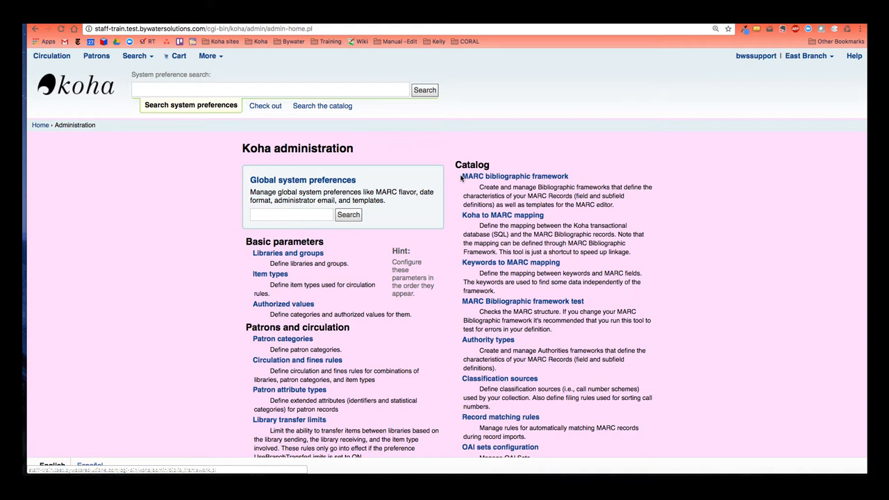
double_click(514, 176)
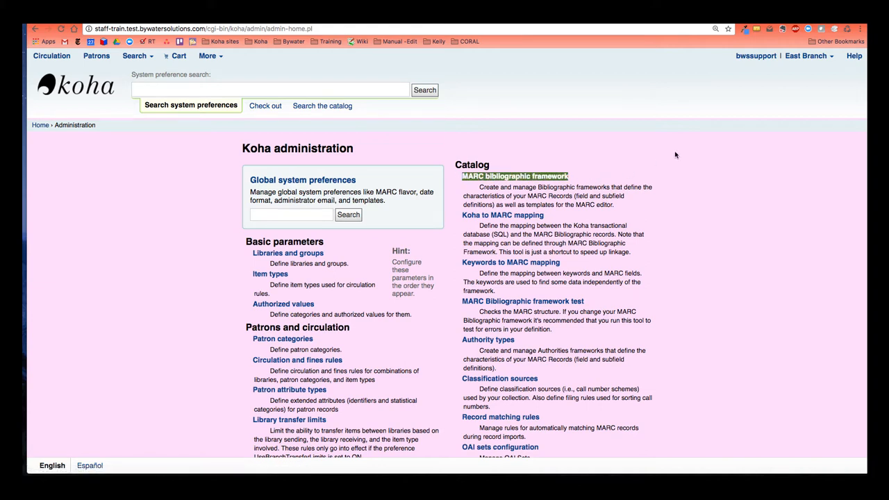
left_click(515, 176)
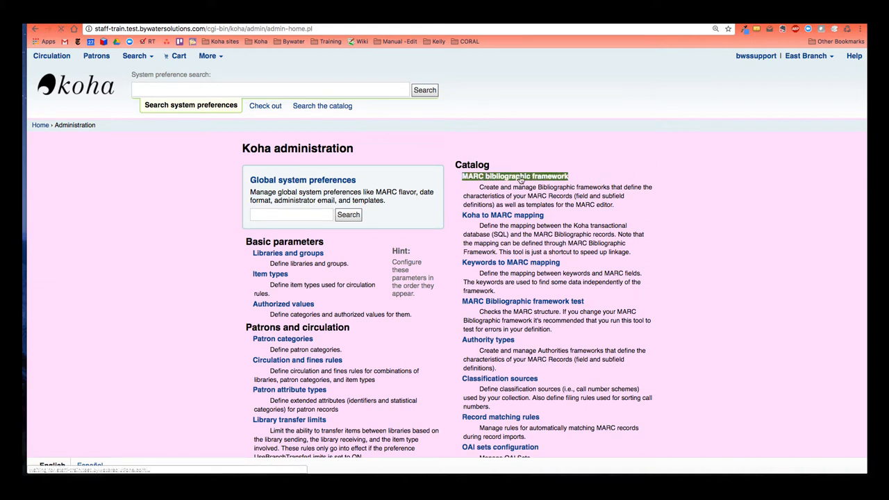
Show the MARC frameworks table and point out the Default framework entry.
left_click(515, 176)
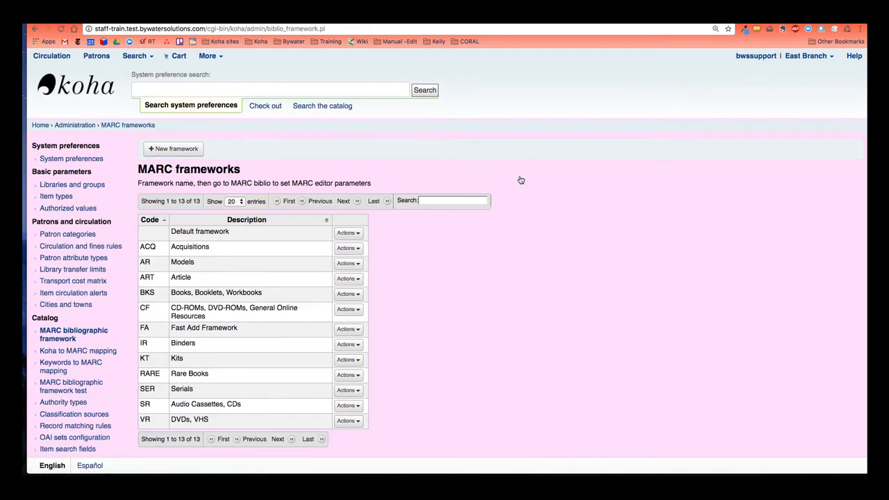
mouse_move(516, 259)
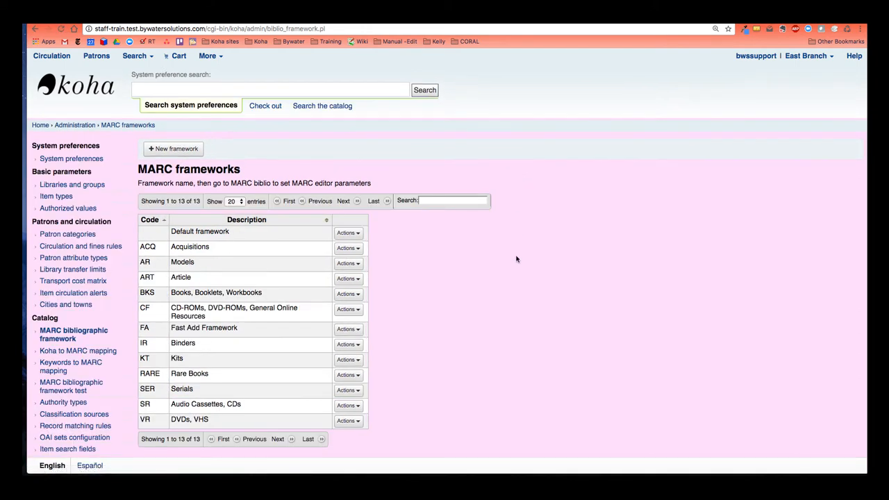
mouse_move(159, 359)
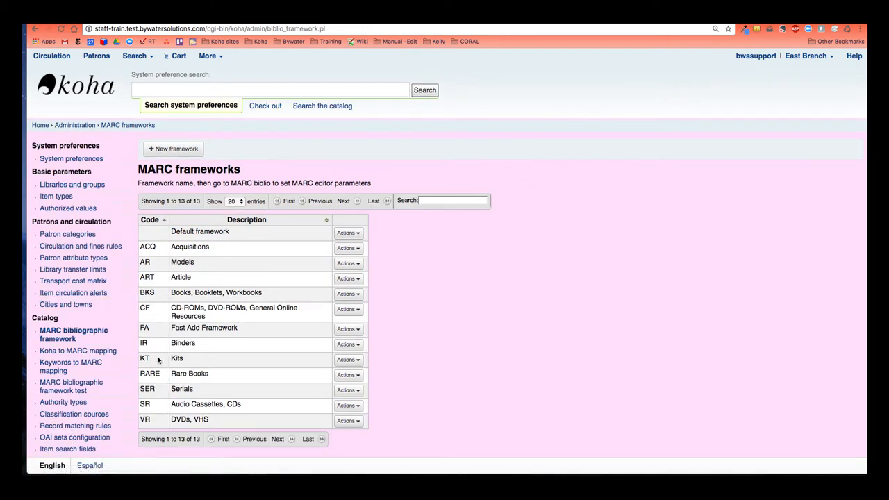
mouse_move(251, 308)
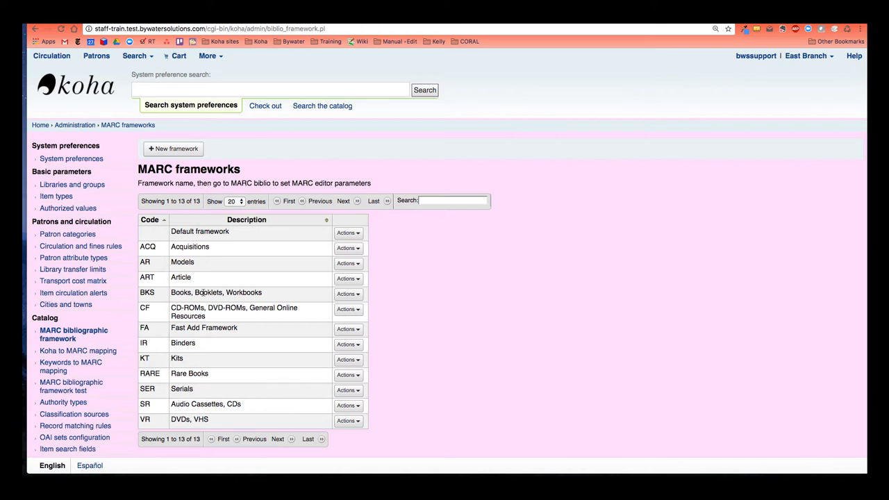
double_click(199, 231)
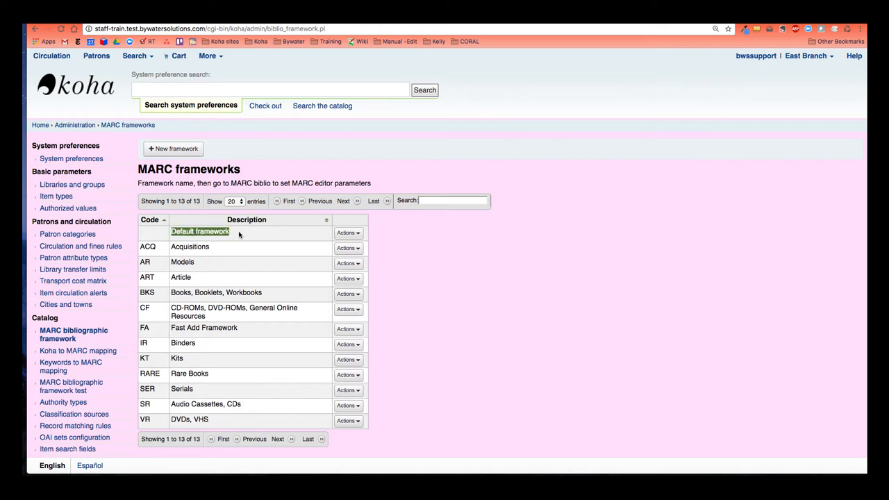
mouse_move(486, 255)
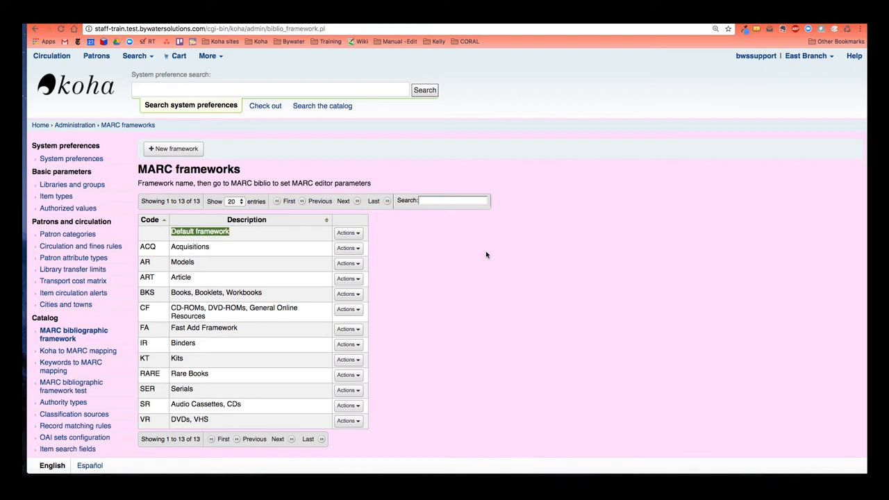
mouse_move(150, 331)
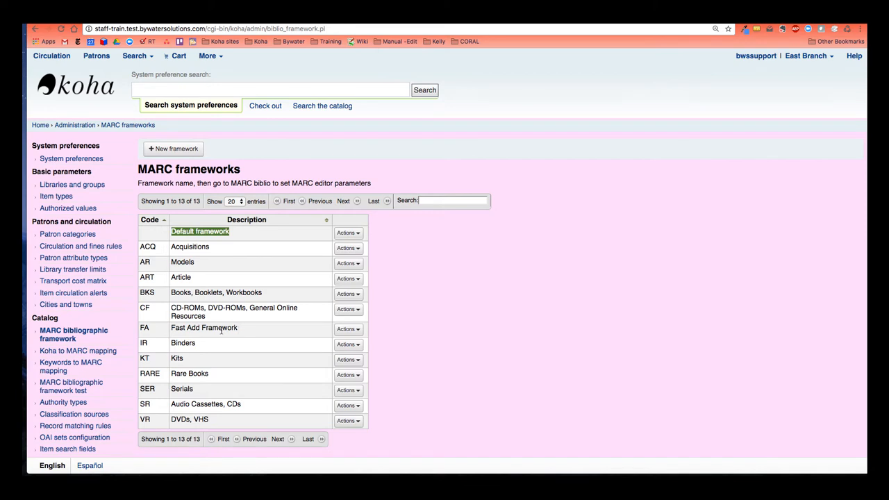
mouse_move(348, 330)
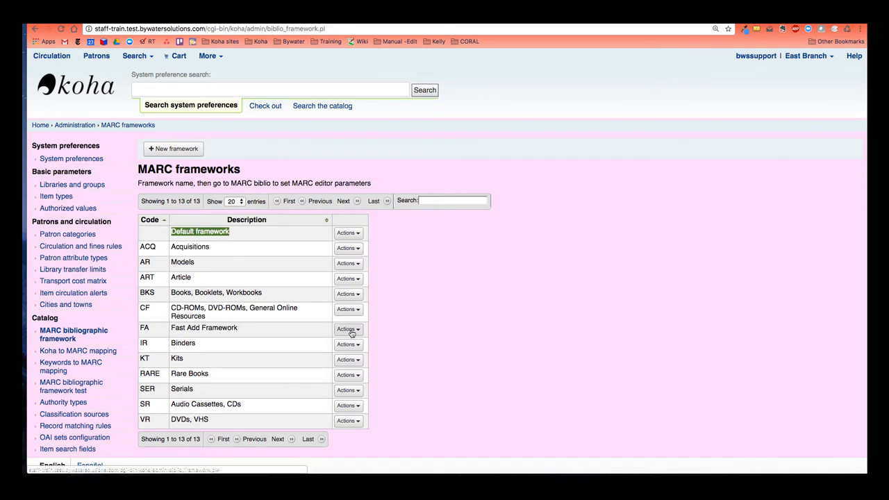
Show the Actions menu for the FA Fast Add Framework row.
left_click(347, 329)
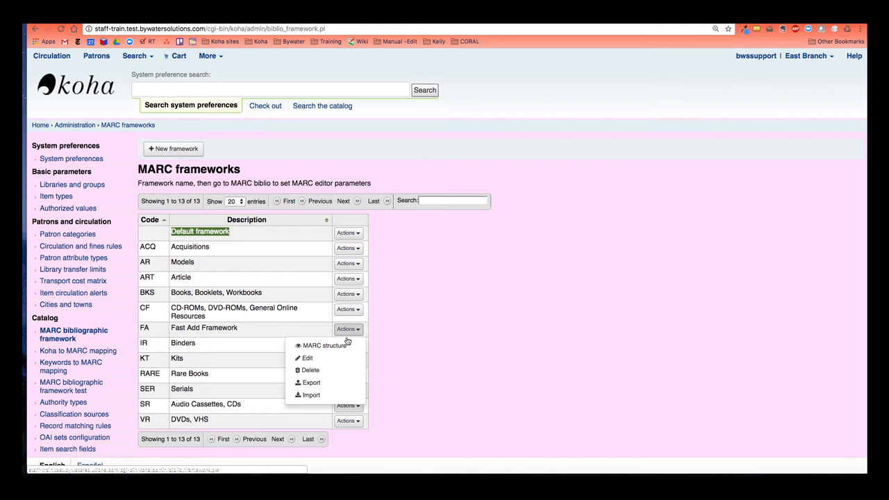
mouse_move(325, 345)
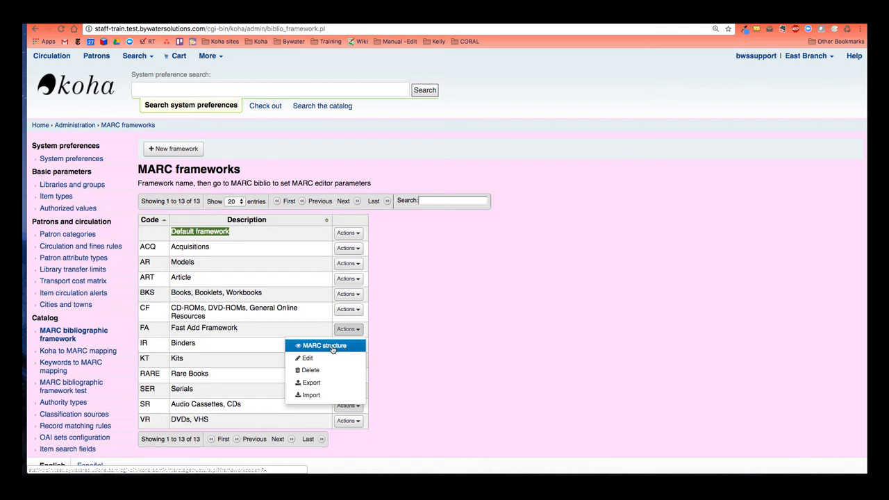
mouse_move(307, 358)
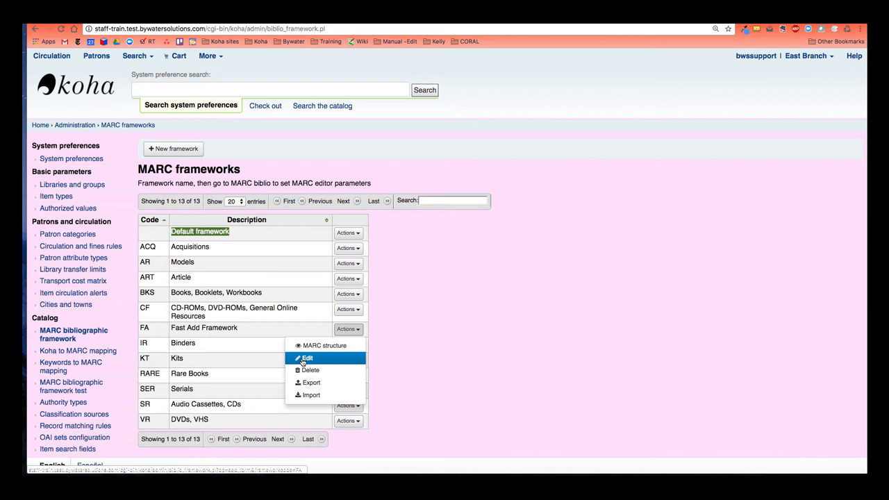
mouse_move(309, 370)
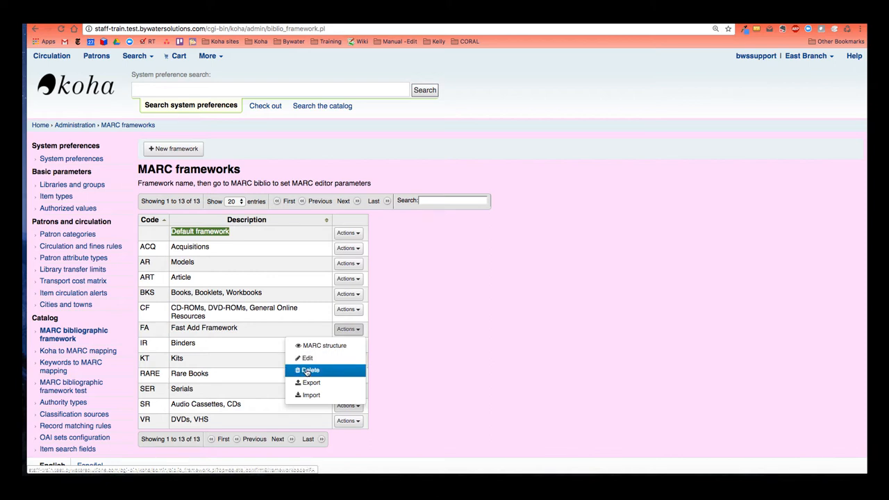
mouse_move(311, 395)
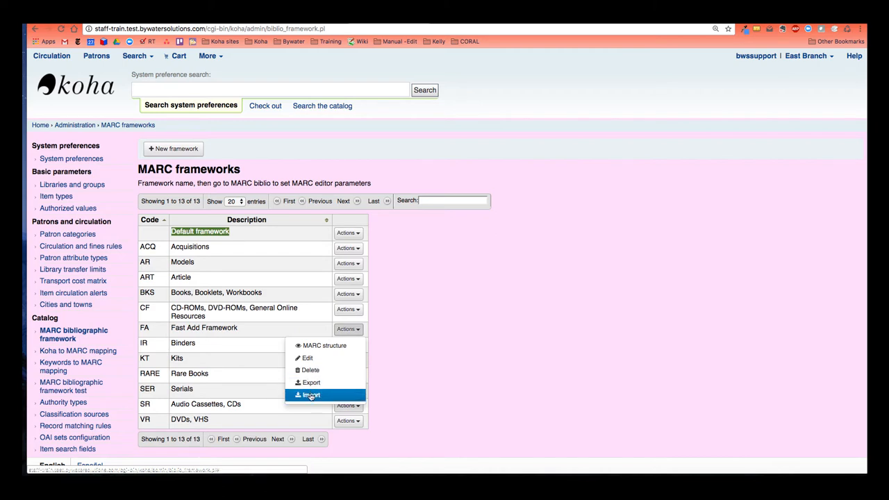
mouse_move(311, 383)
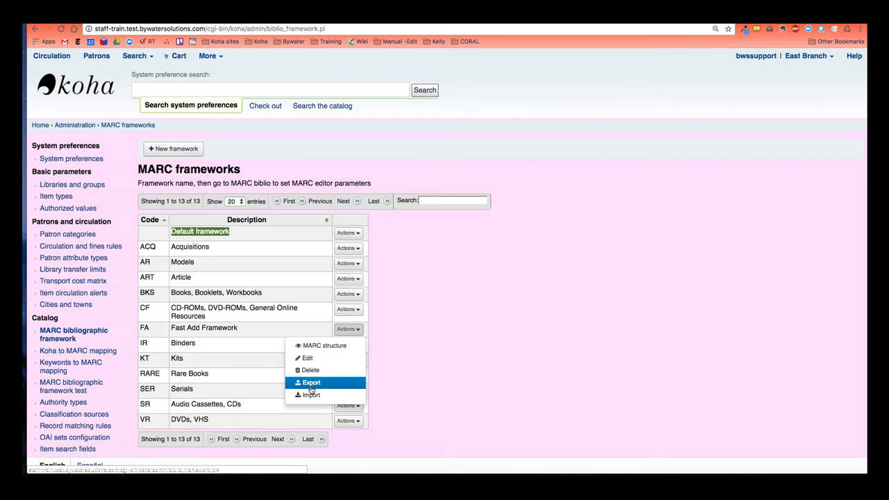
mouse_move(311, 383)
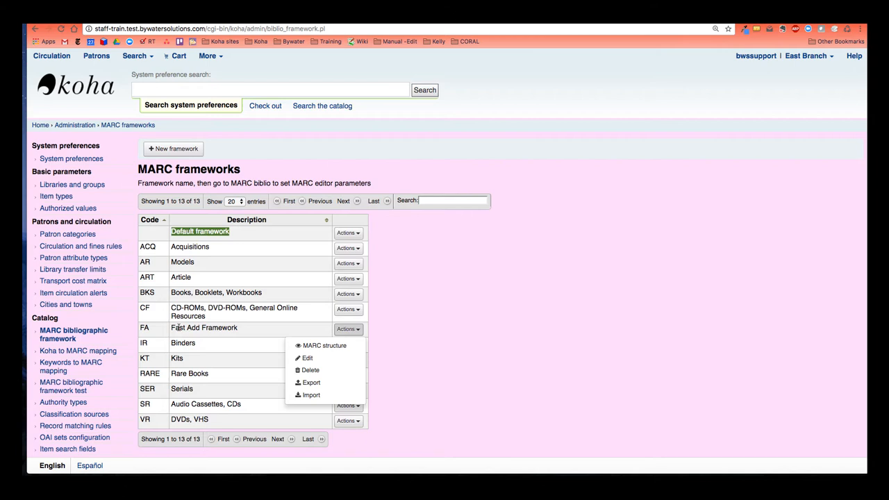
mouse_move(311, 383)
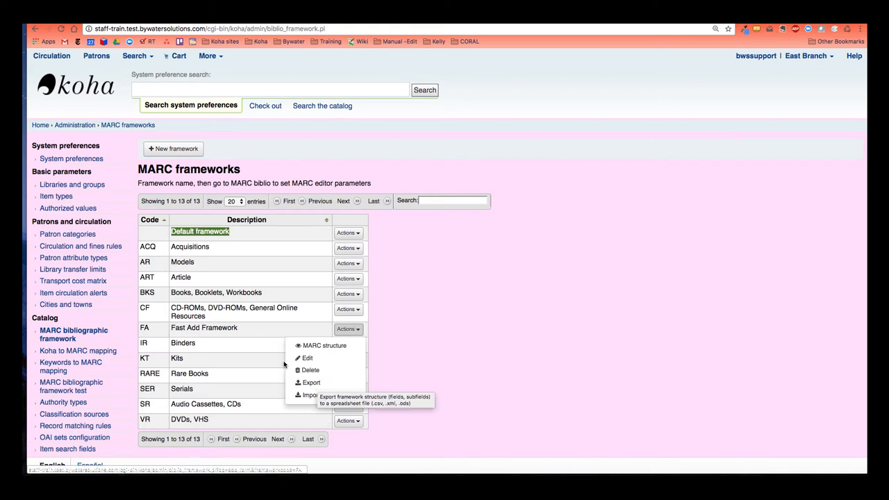
mouse_move(259, 356)
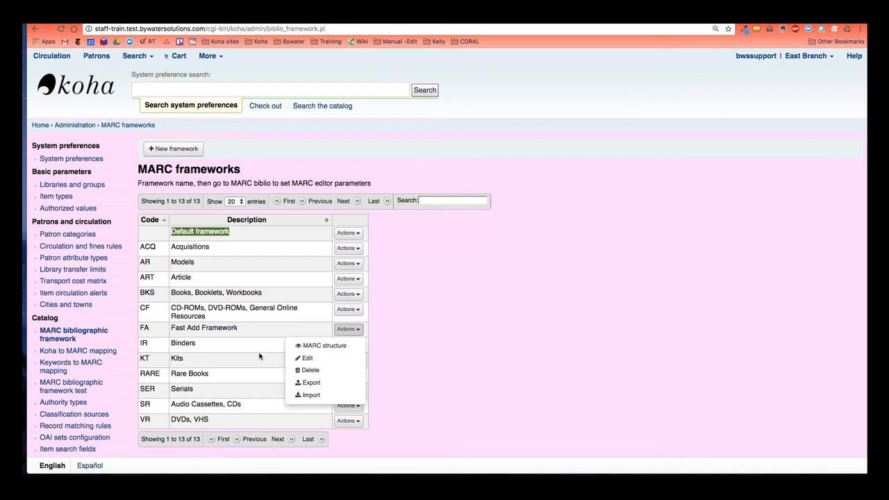
mouse_move(308, 357)
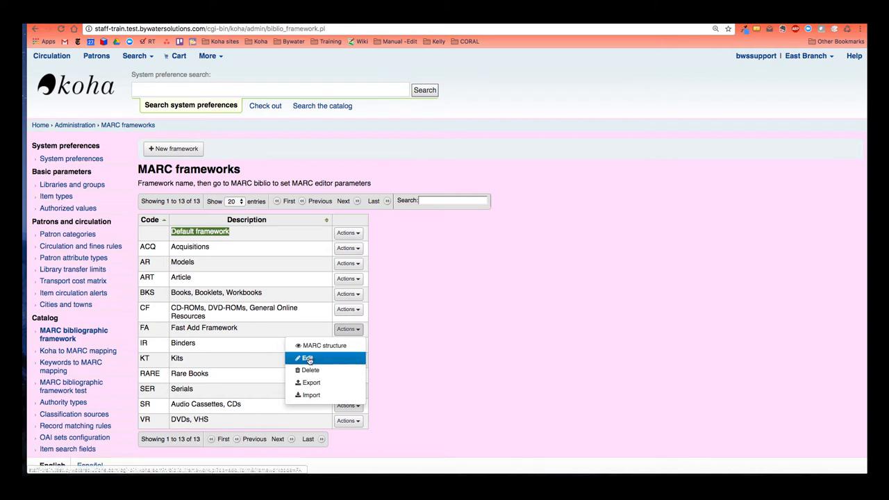
Choose Edit to bring up Modify framework text for code FA.
left_click(306, 357)
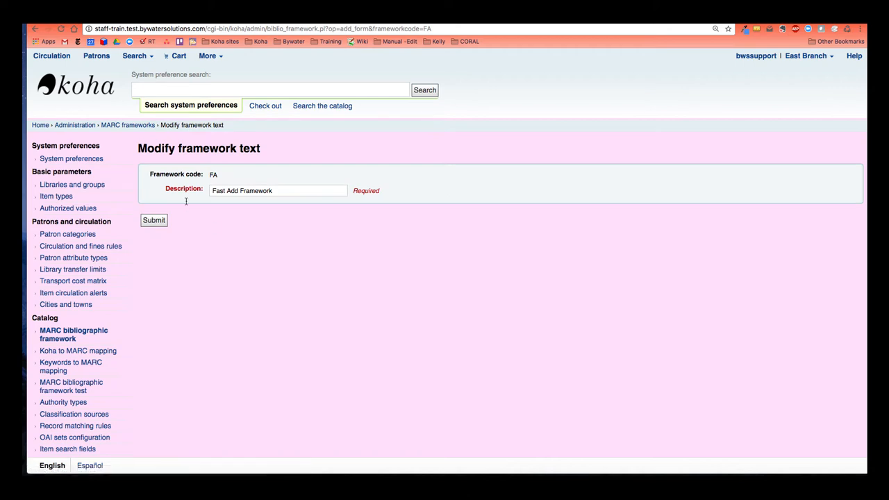
mouse_move(277, 251)
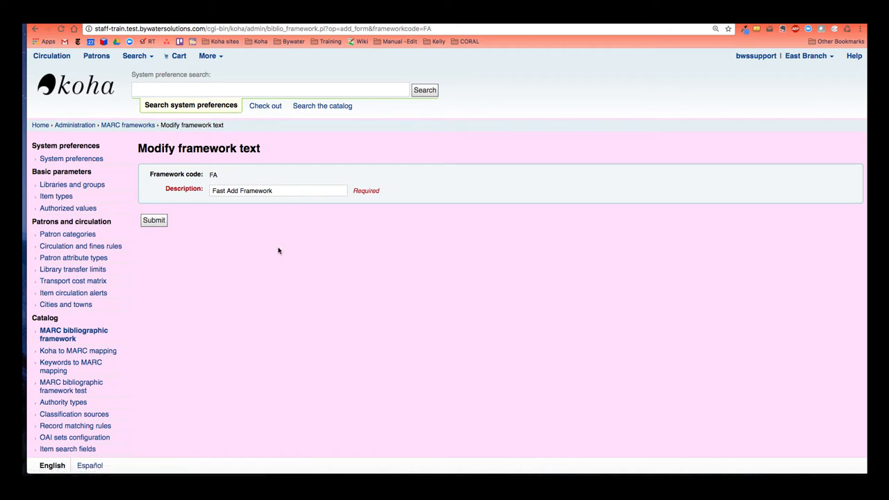
mouse_move(127, 125)
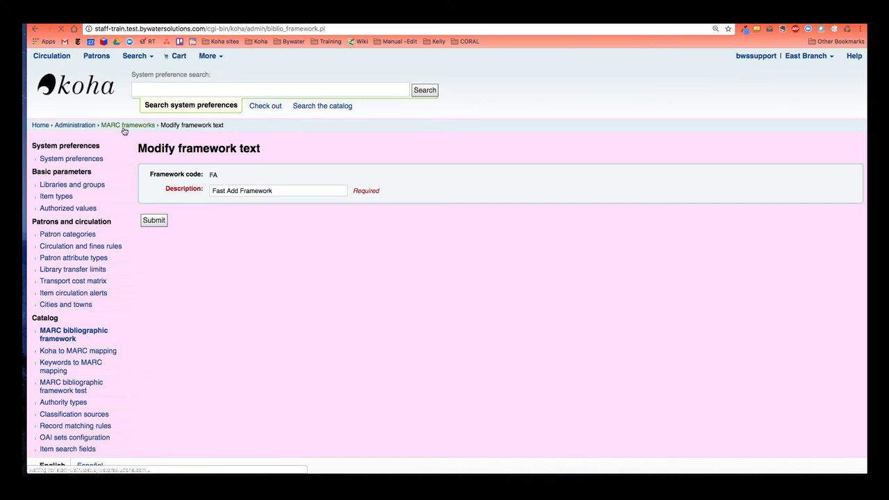
View the Fast Add Framework's MARC structure and locate tag 090.
left_click(154, 220)
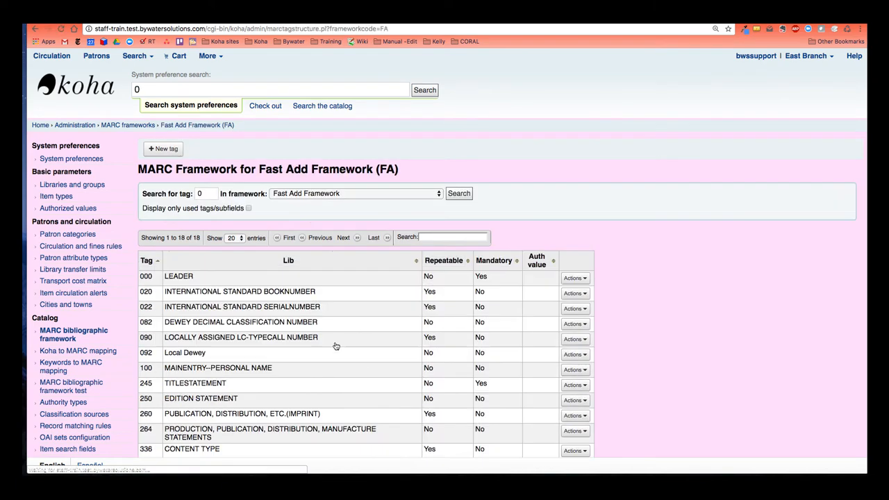
scroll("down", 3)
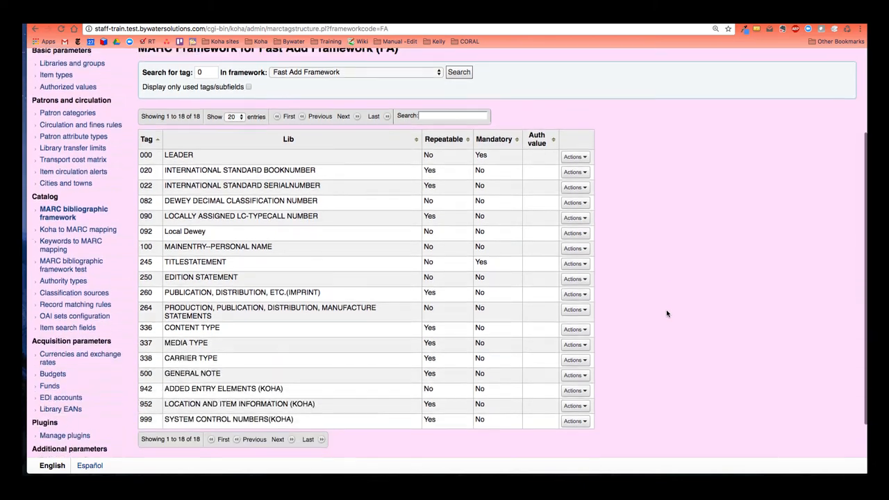
scroll("down", 3)
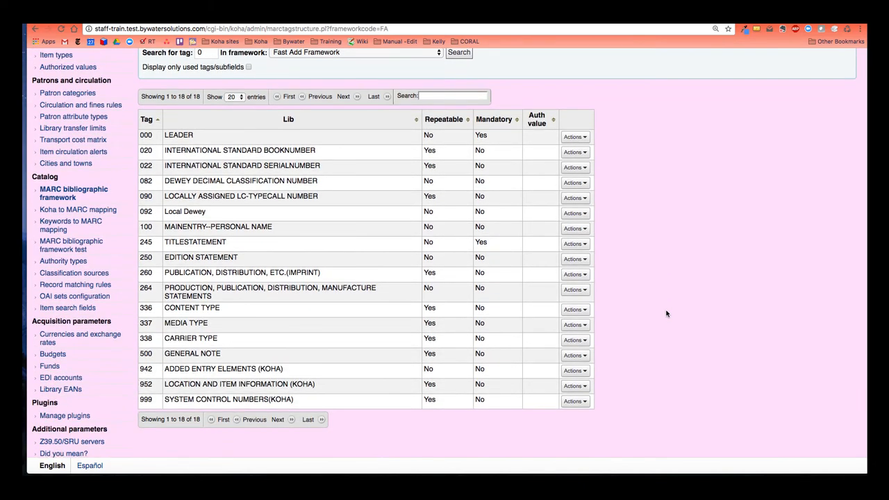
scroll("up", 3)
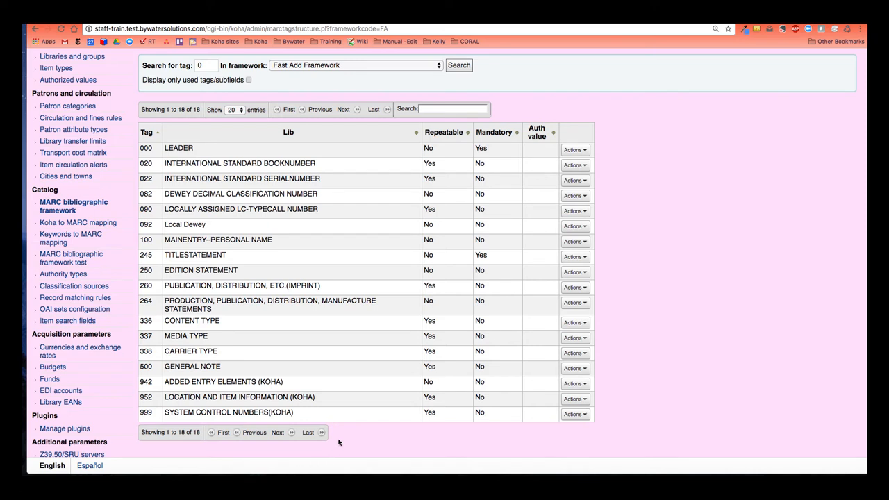
mouse_move(162, 263)
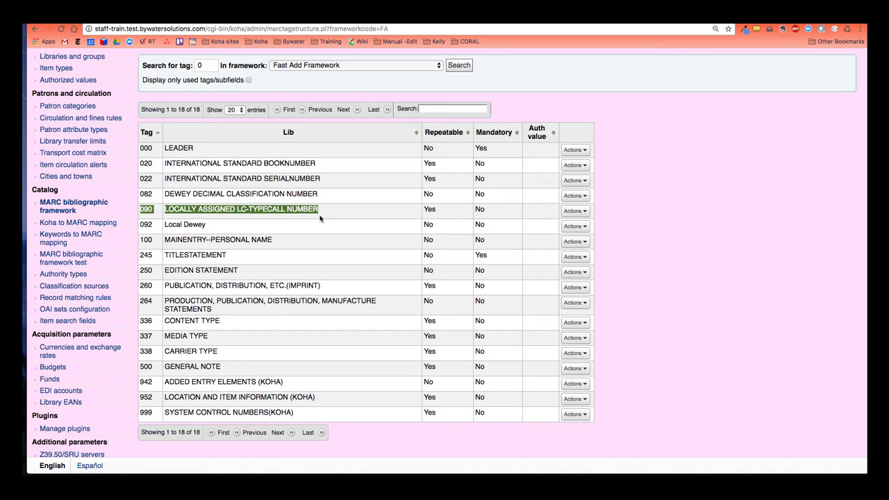
left_click(575, 211)
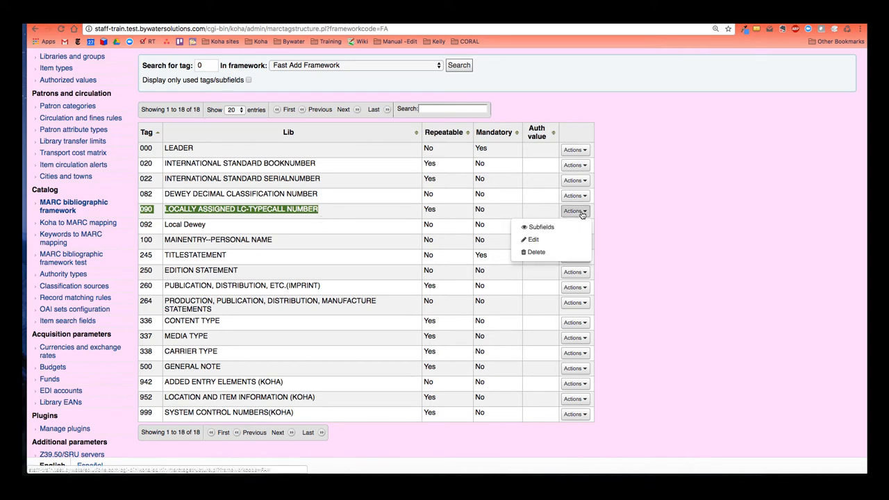
mouse_move(537, 251)
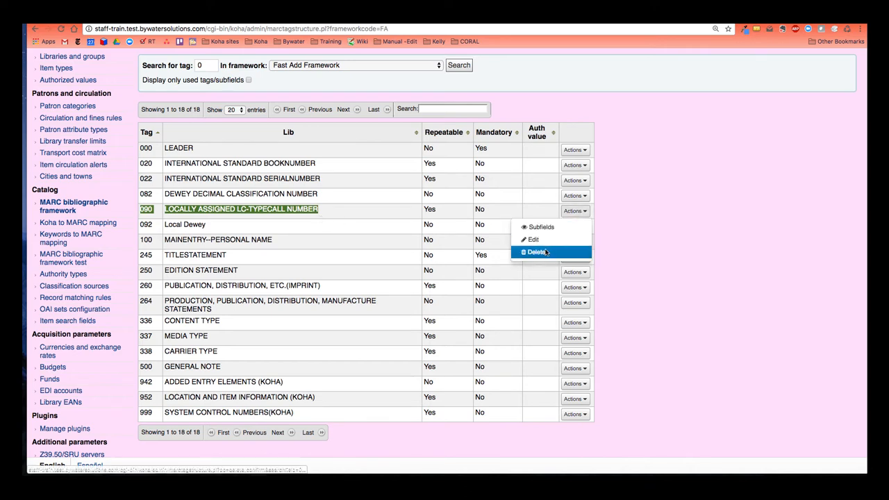
Delete tag 090 and confirm, leaving 17 tags in the structure.
left_click(536, 251)
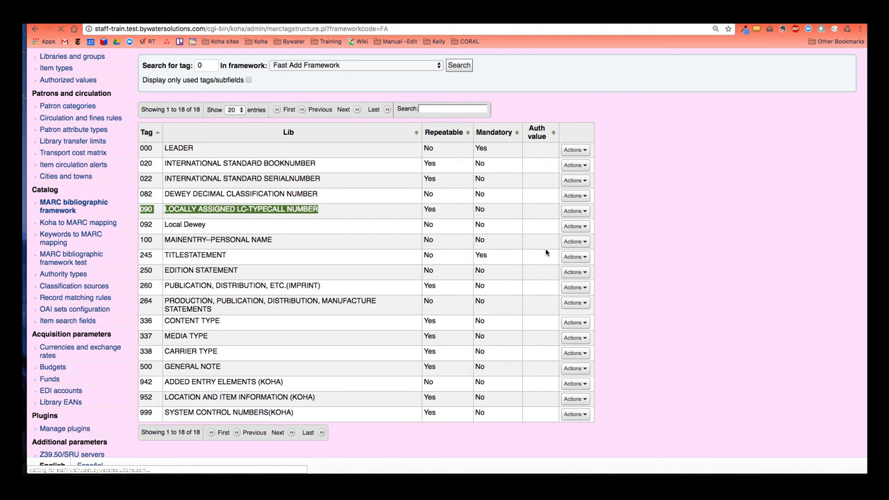
left_click(573, 210)
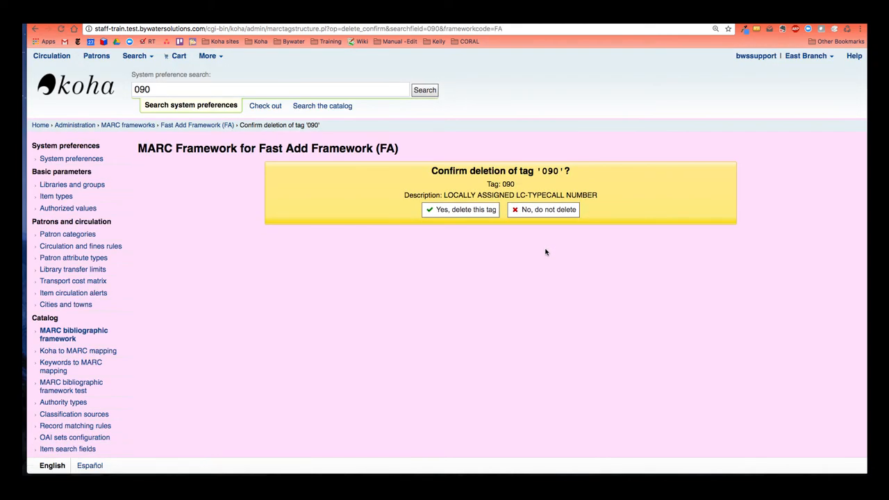
left_click(460, 210)
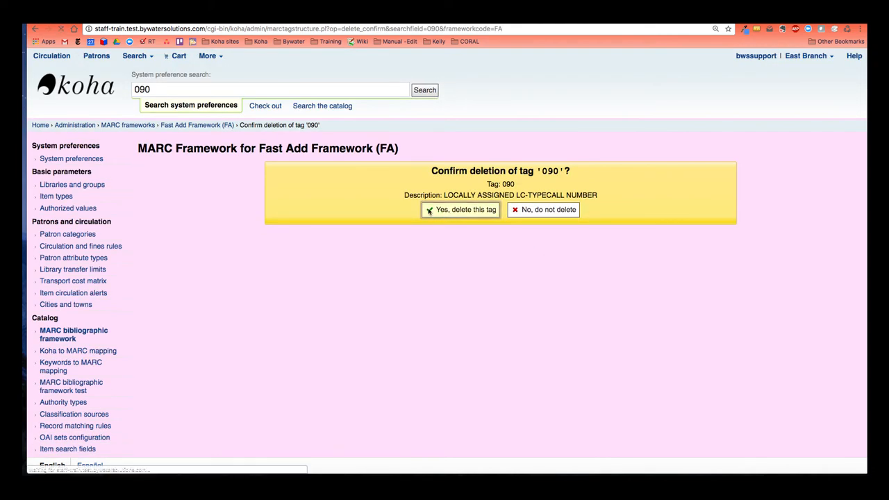
left_click(460, 210)
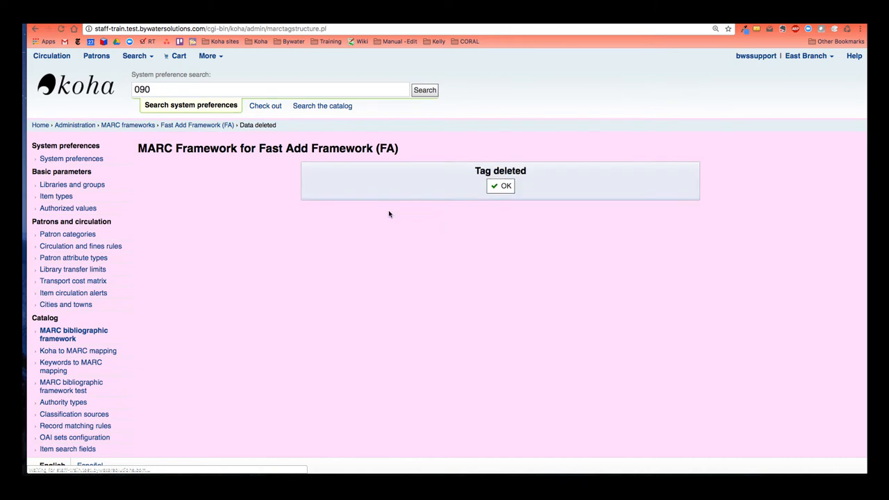
left_click(500, 185)
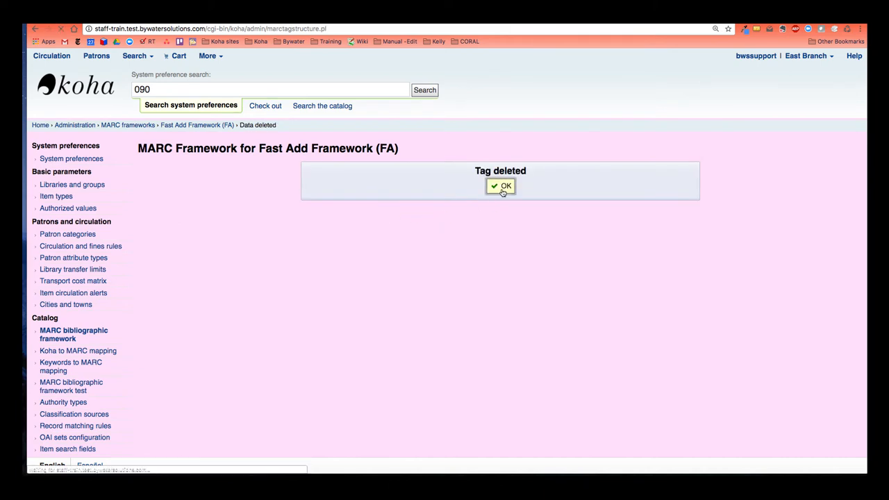
left_click(500, 186)
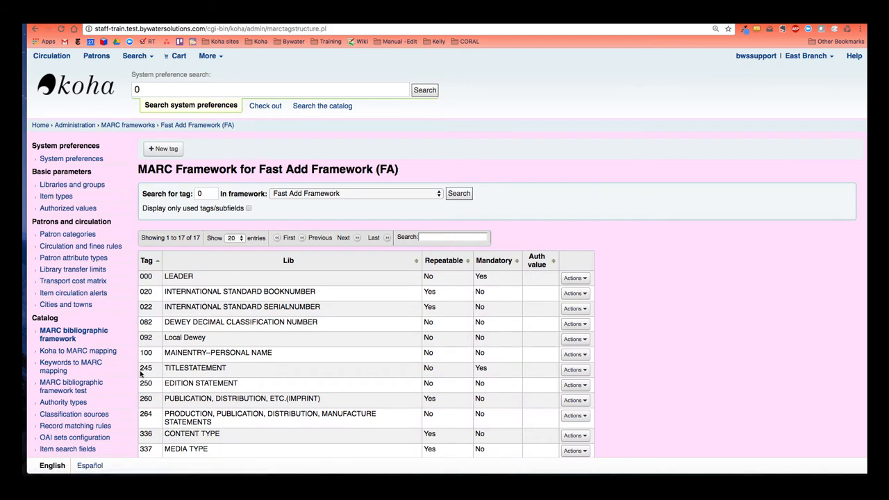
View the subfields of tag 092 Local Dewey.
scroll("down", 3)
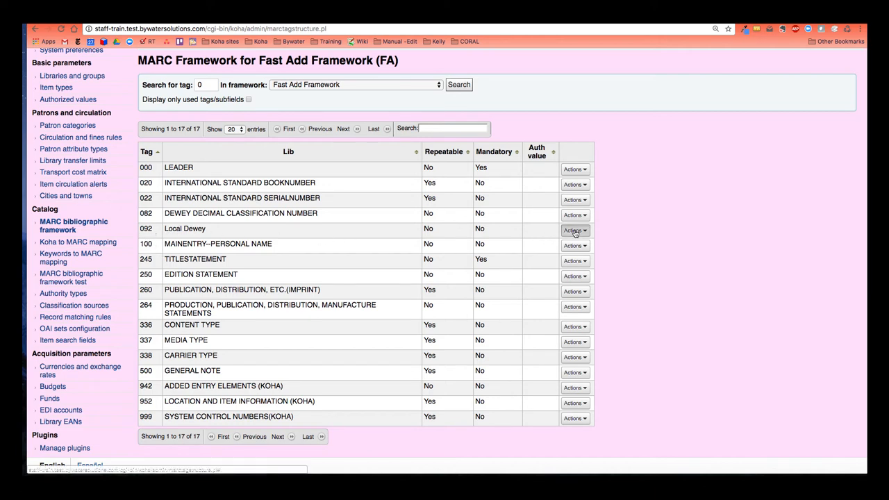
left_click(574, 229)
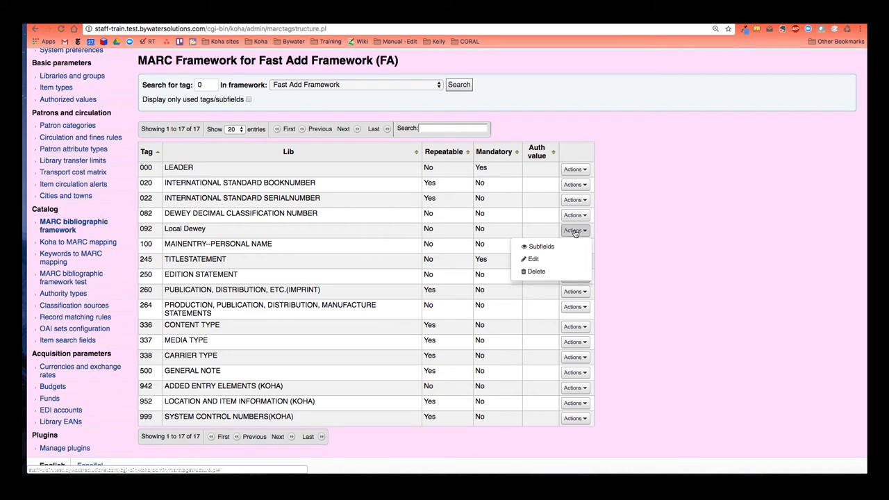
mouse_move(533, 258)
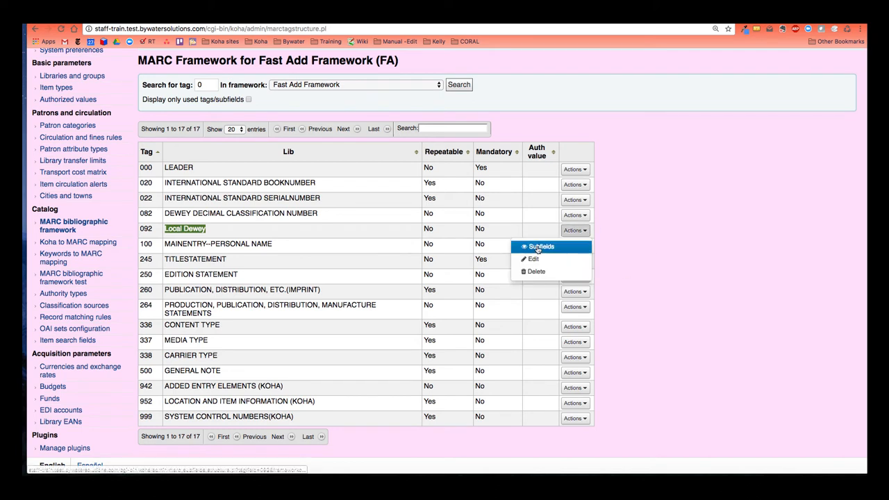
left_click(540, 246)
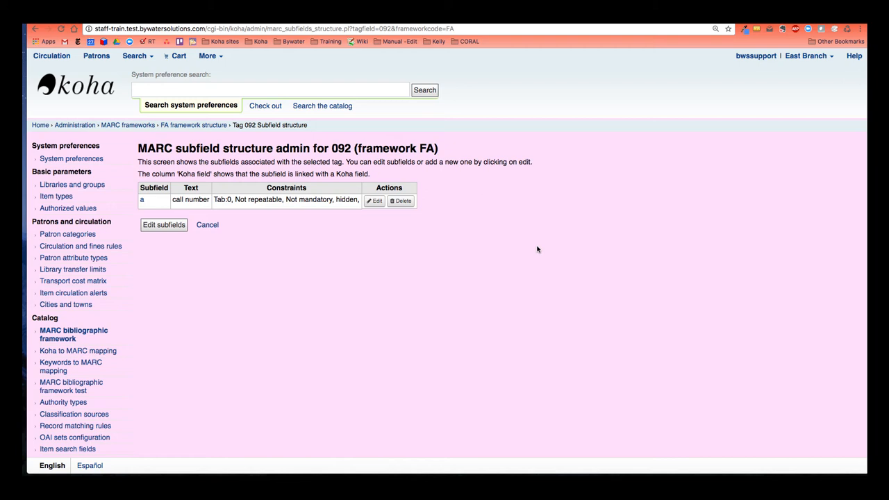
mouse_move(533, 249)
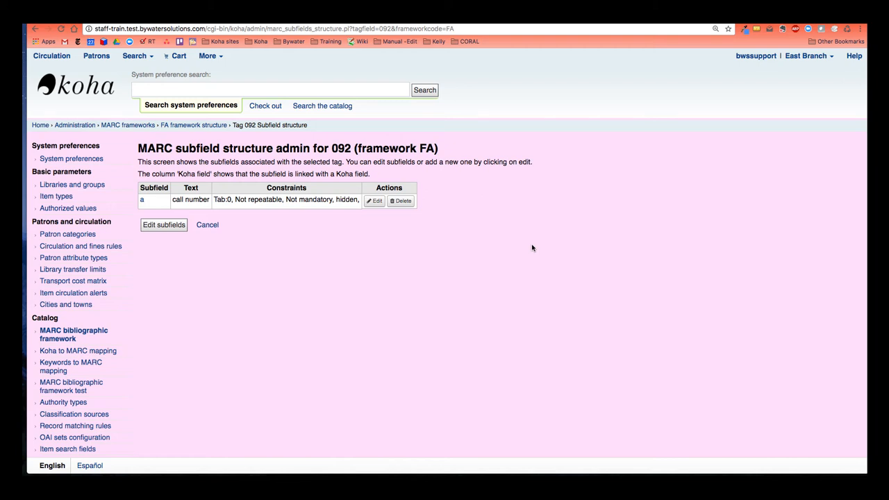
Note subfield a is marked hidden and edit its constraints.
double_click(190, 199)
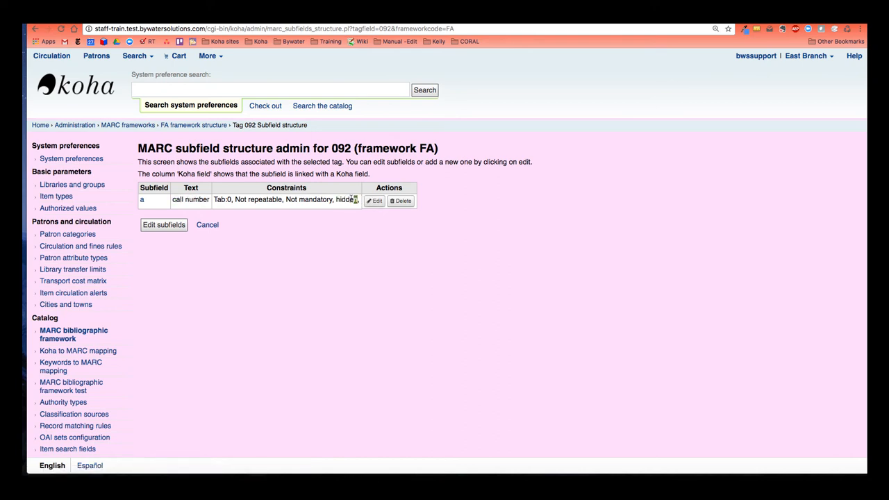
double_click(345, 199)
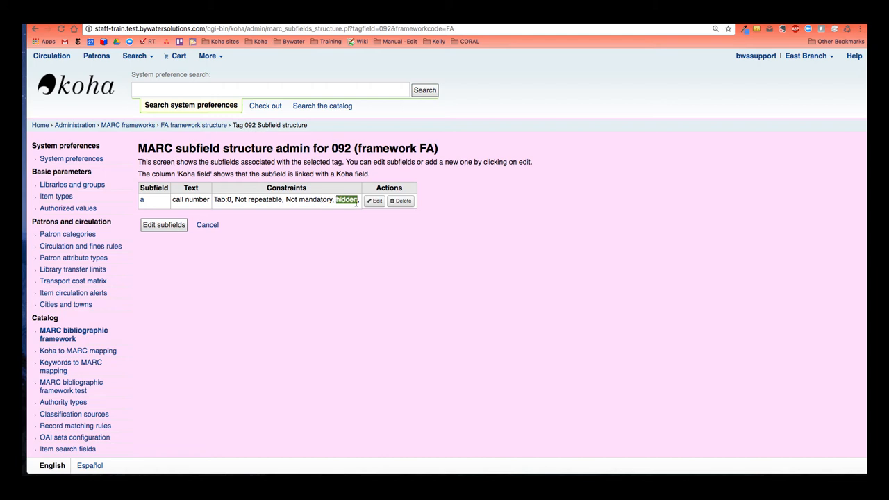
left_click(375, 200)
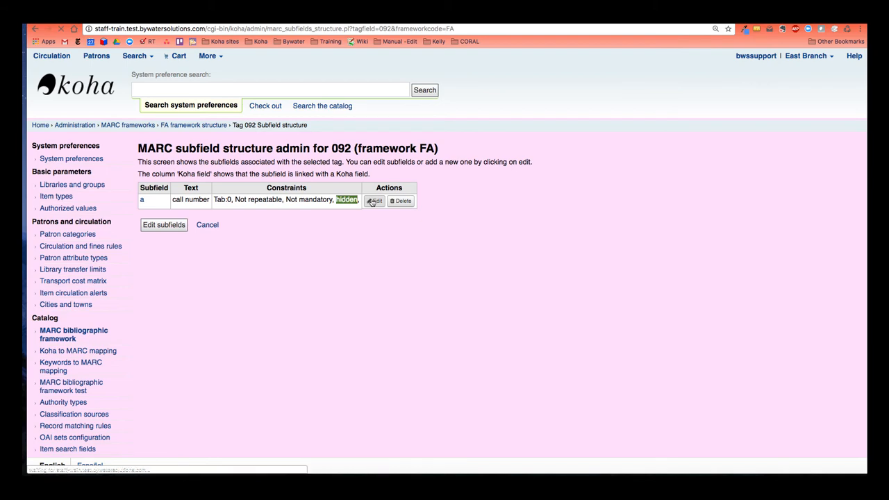
left_click(374, 201)
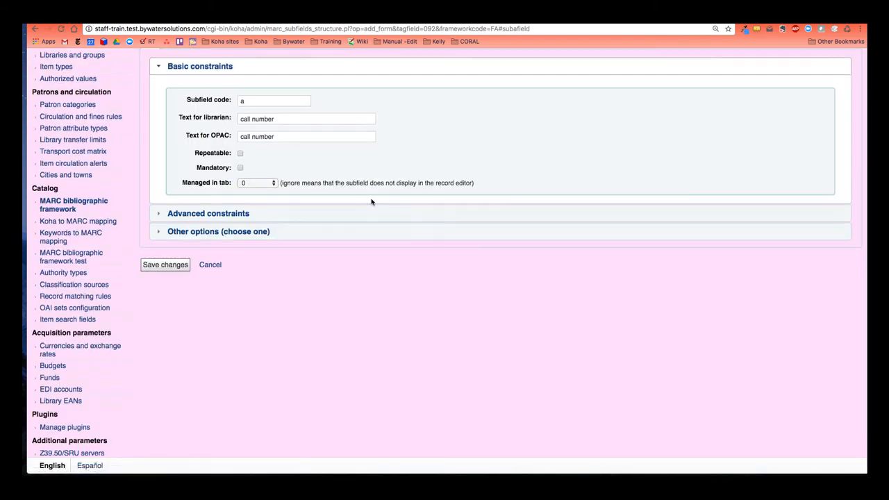
scroll("up", 3)
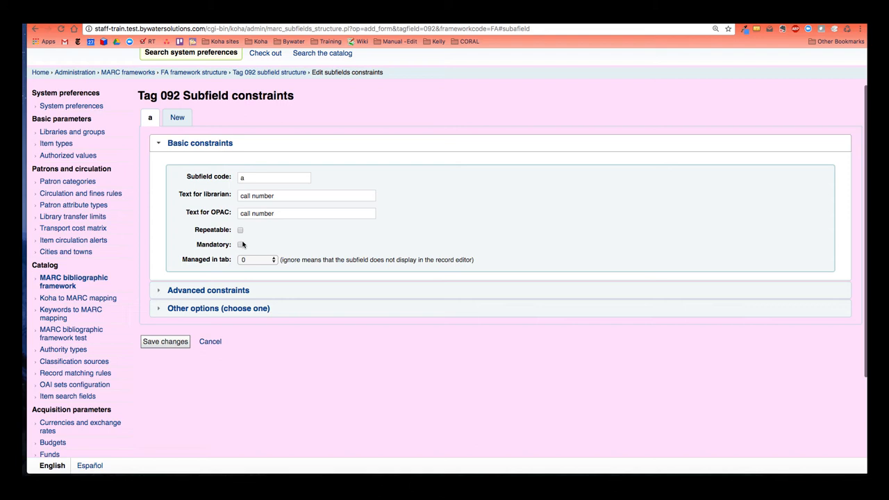
mouse_move(195, 262)
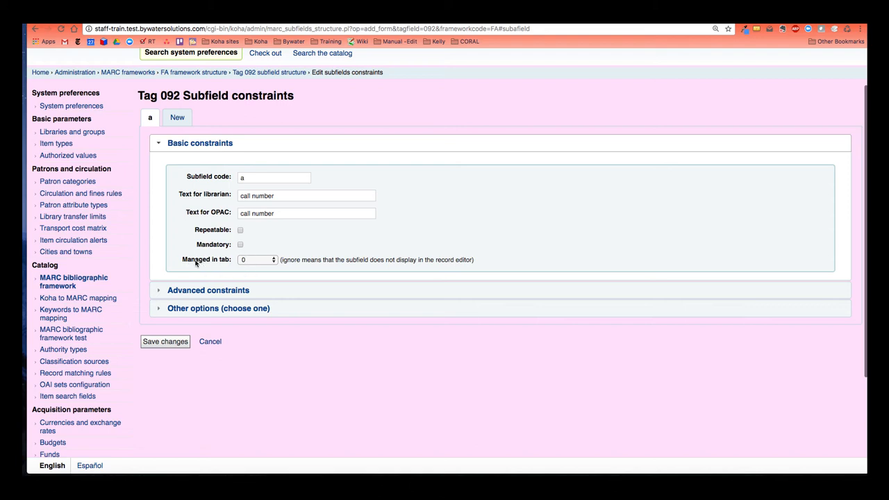
mouse_move(207, 260)
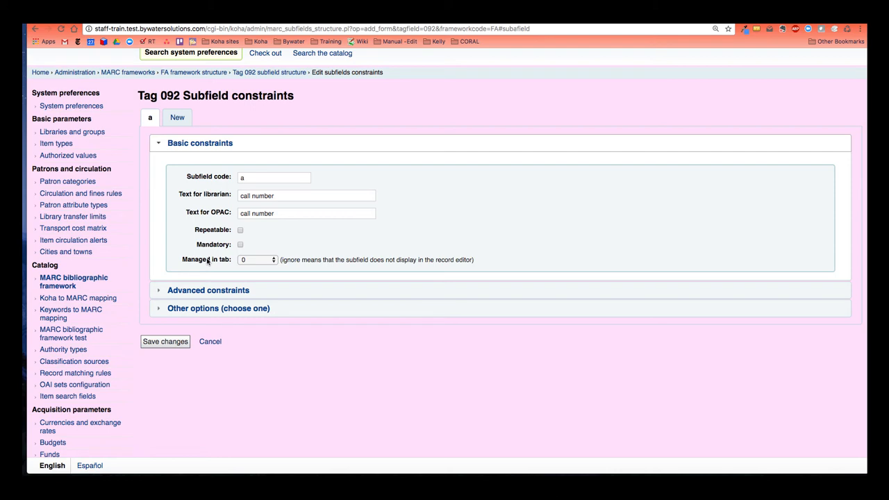
mouse_move(253, 261)
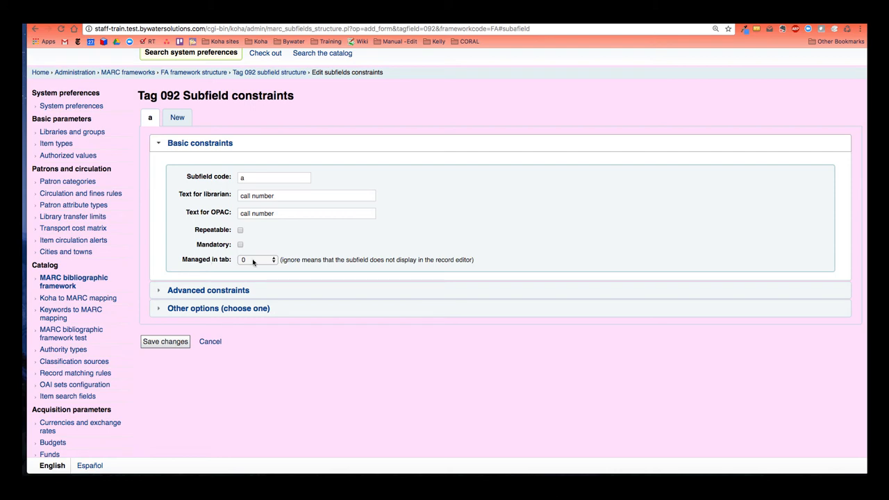
left_click(257, 260)
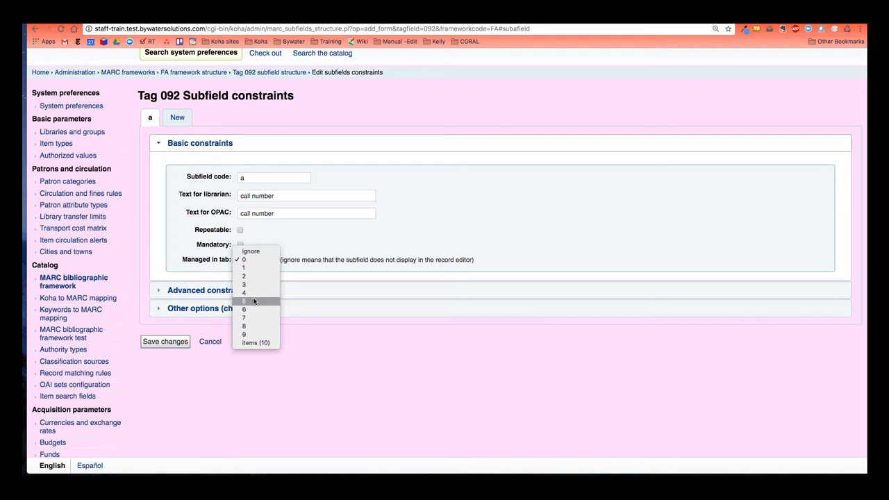
mouse_move(243, 267)
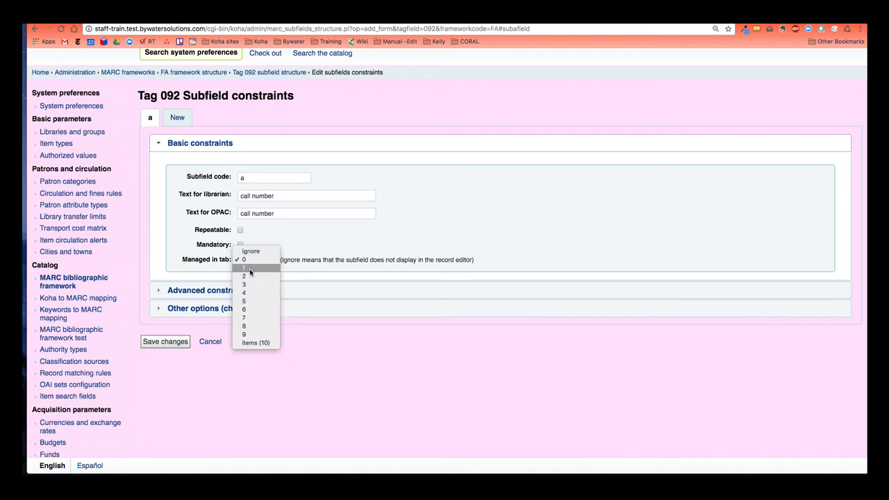
left_click(257, 259)
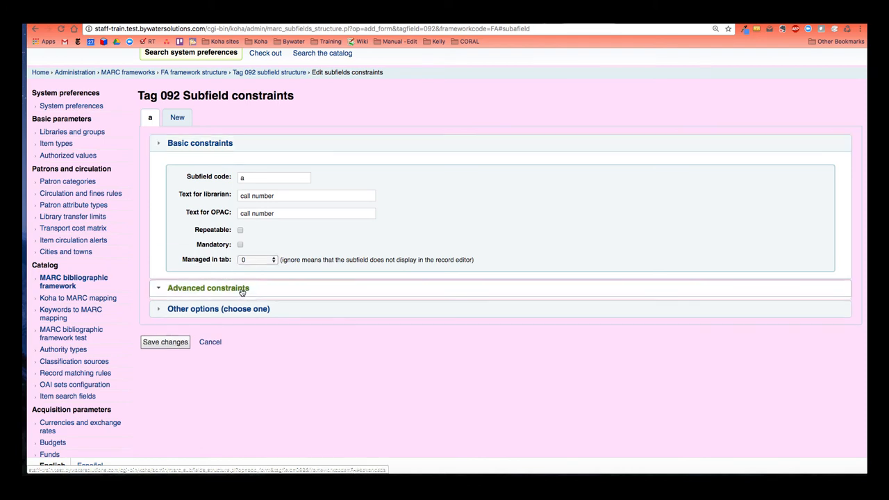
Under Advanced constraints keep OPAC, Intranet and Editor checked, Collapsed unchecked, and save.
left_click(208, 288)
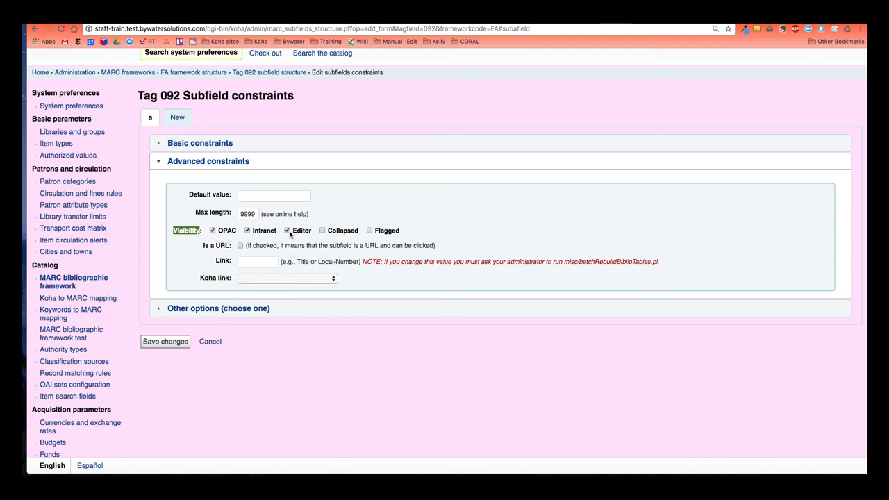
mouse_move(301, 235)
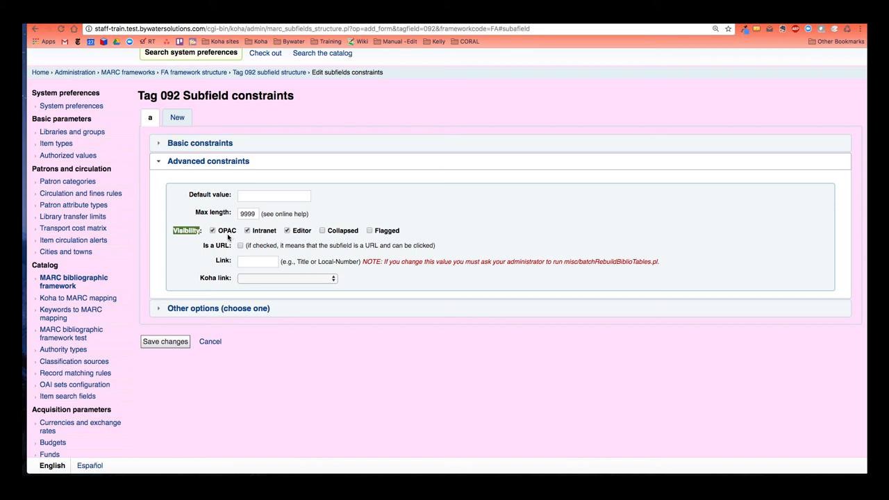
mouse_move(306, 232)
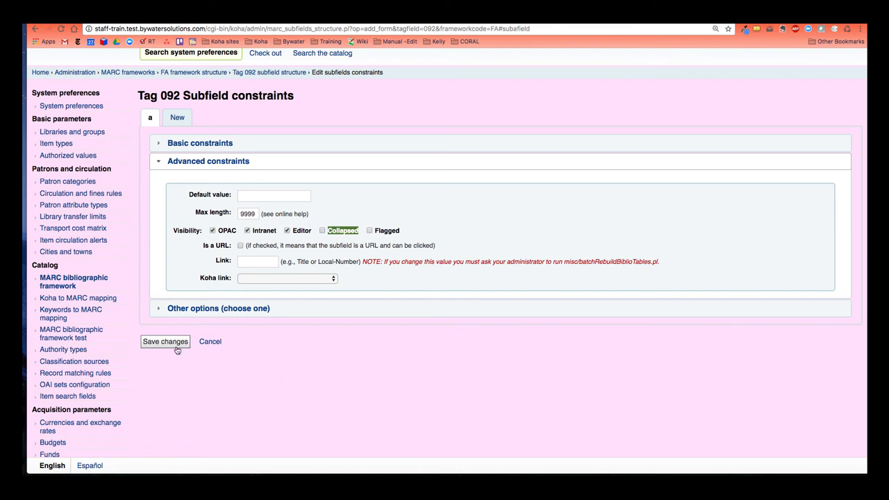
left_click(165, 341)
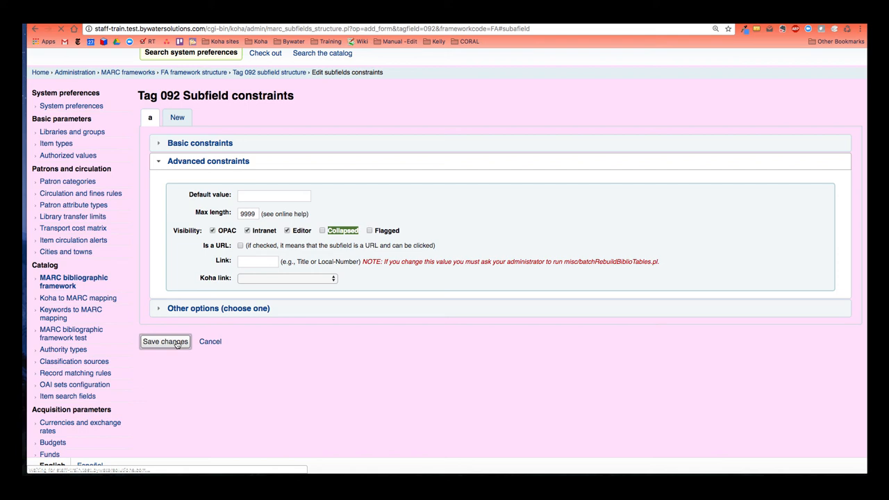
left_click(165, 341)
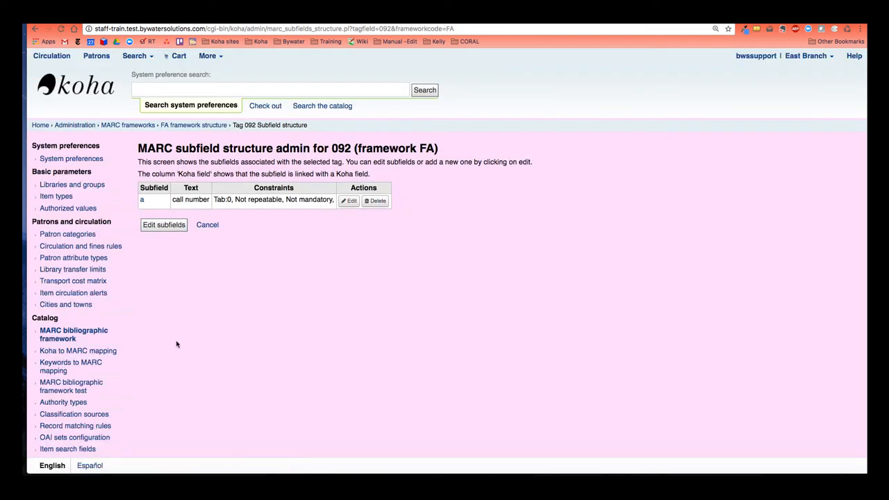
mouse_move(193, 125)
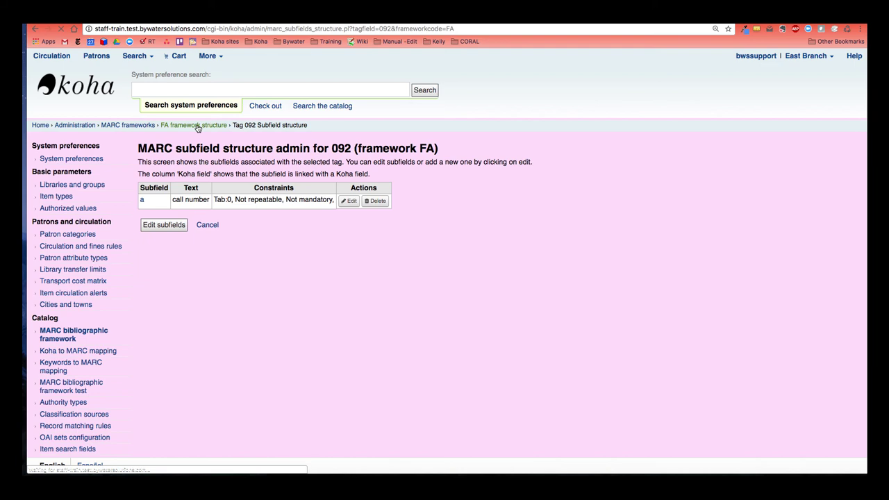
Return to the FA framework tag list and run the MARC bibliographic framework test.
left_click(193, 125)
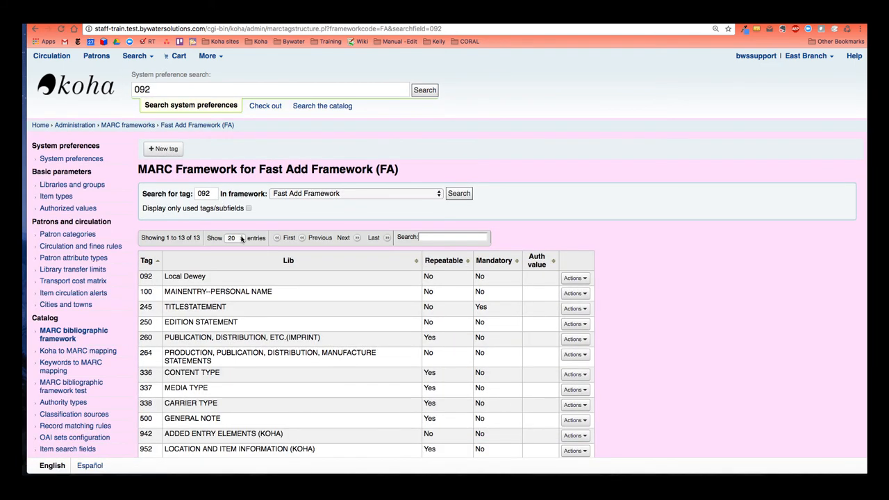
scroll("down", 3)
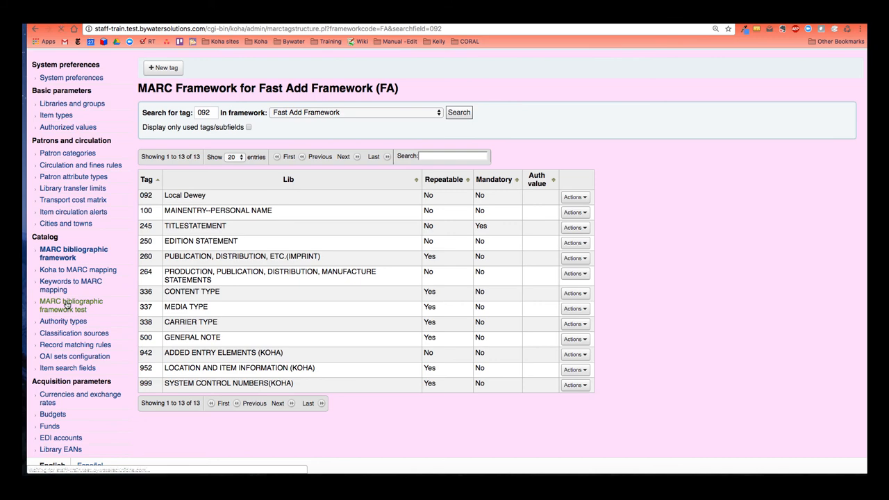
left_click(71, 305)
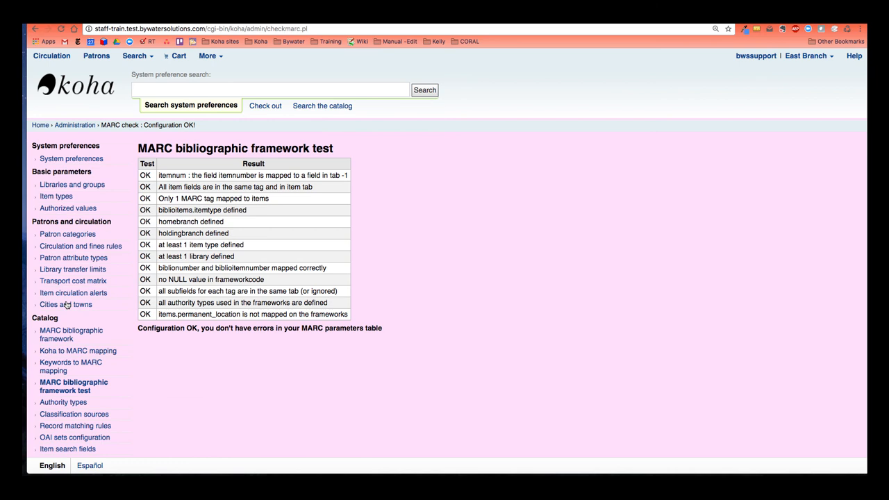
mouse_move(292, 188)
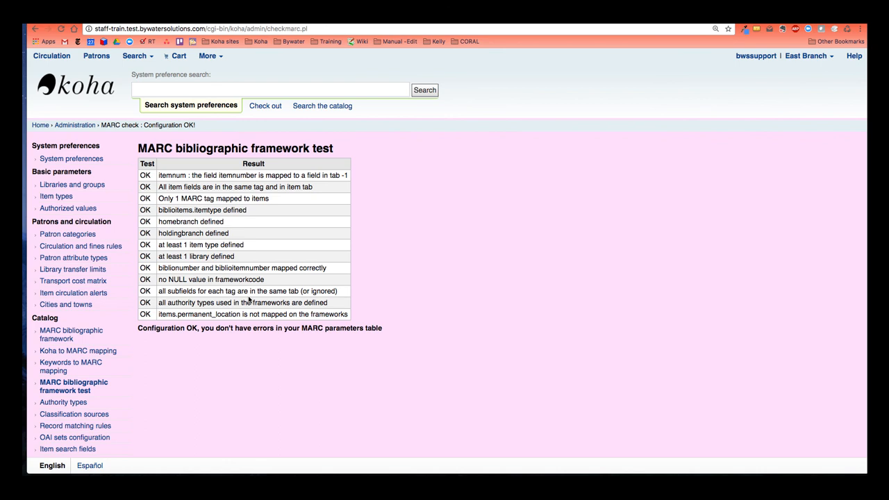
mouse_move(137, 332)
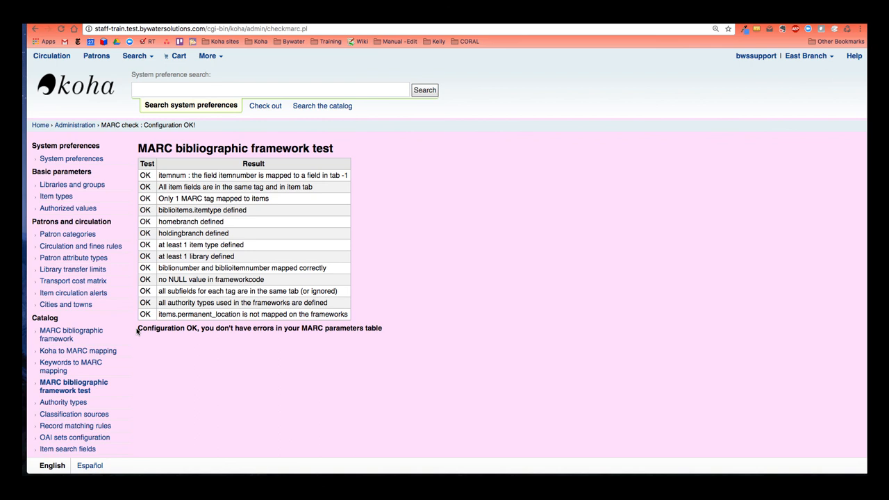
mouse_move(524, 303)
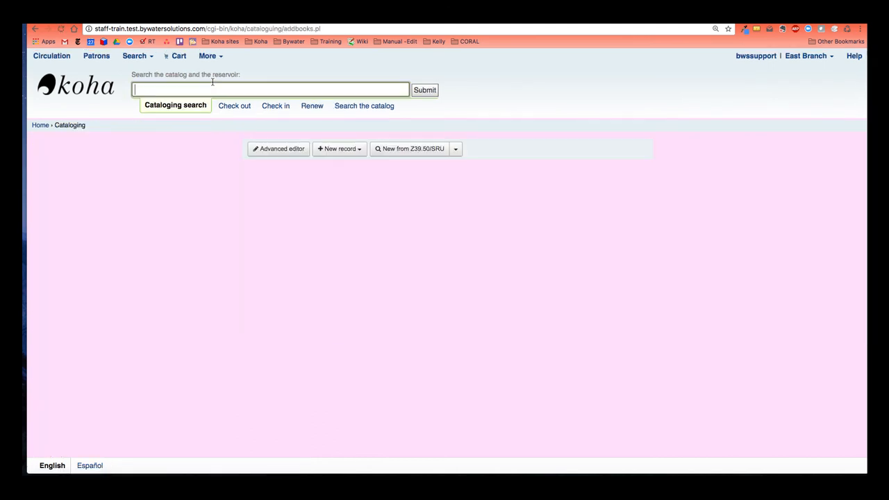
Start a blank Fast Add Framework record and check its 092 Local Dewey call number field.
left_click(339, 148)
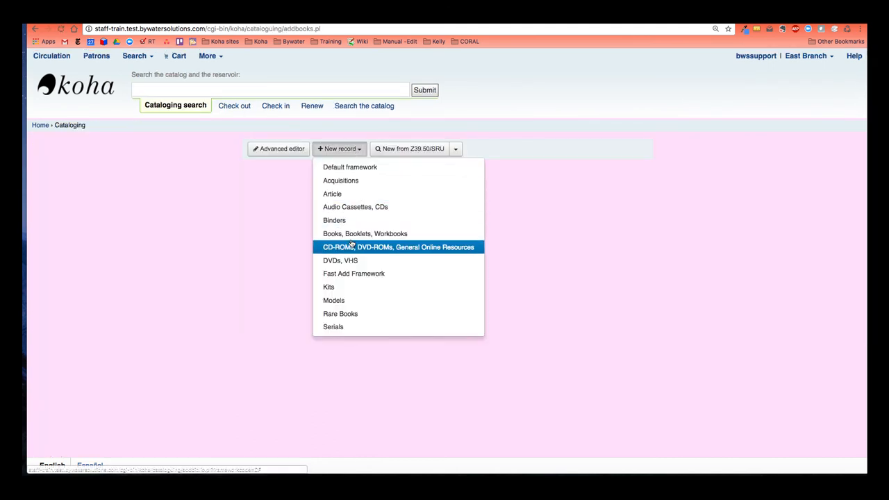
left_click(398, 246)
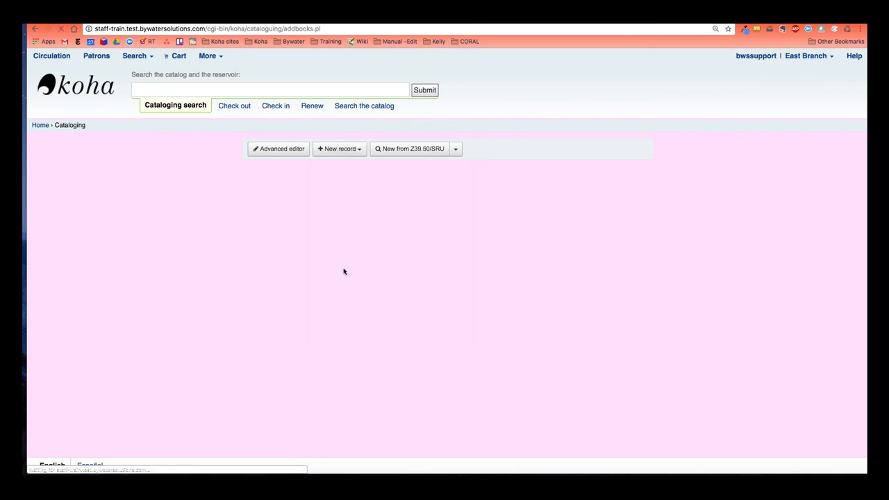
left_click(339, 148)
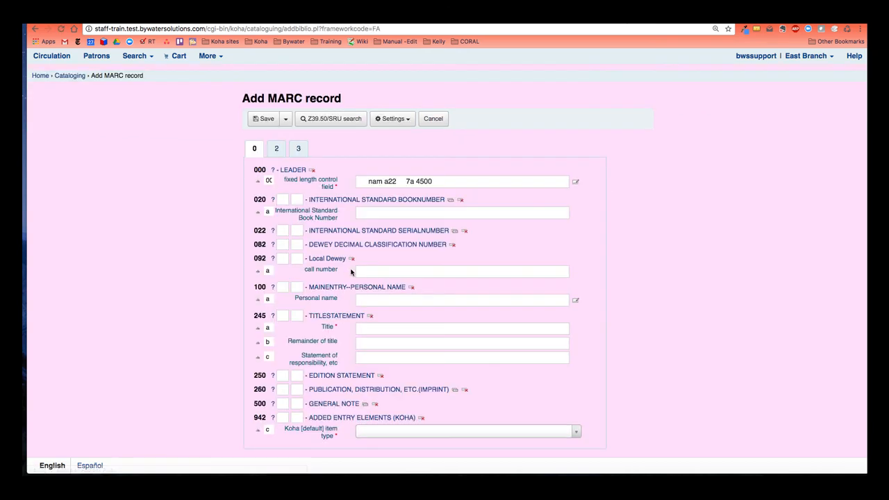
scroll("up", 3)
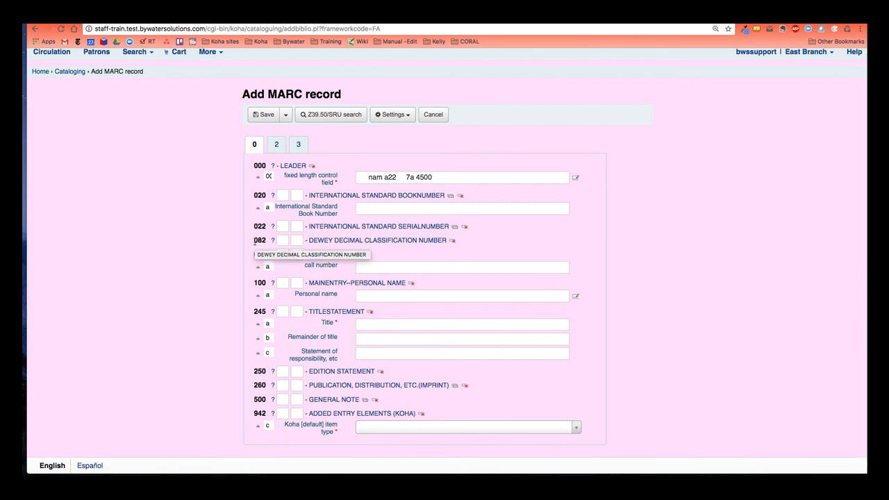
mouse_move(257, 256)
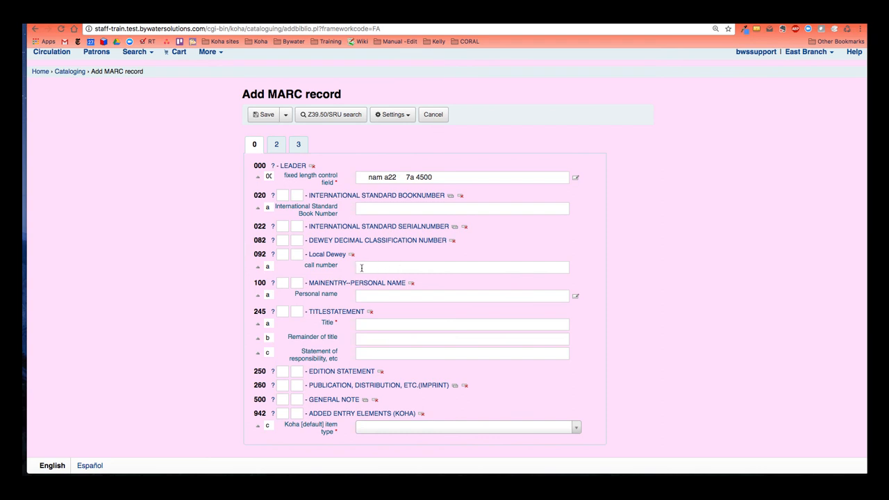
mouse_move(558, 271)
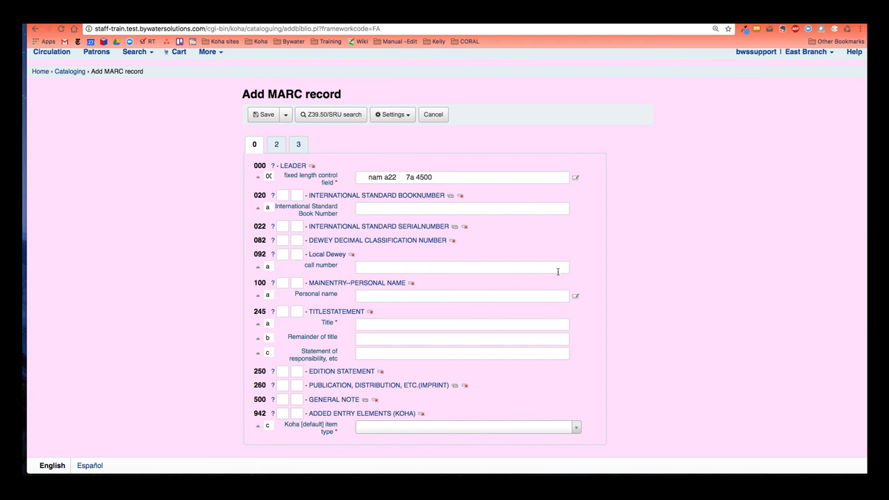
mouse_move(194, 193)
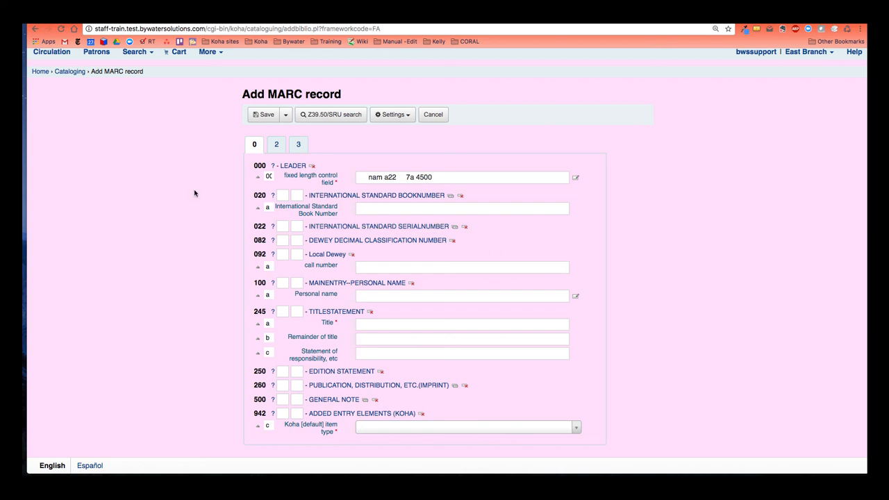